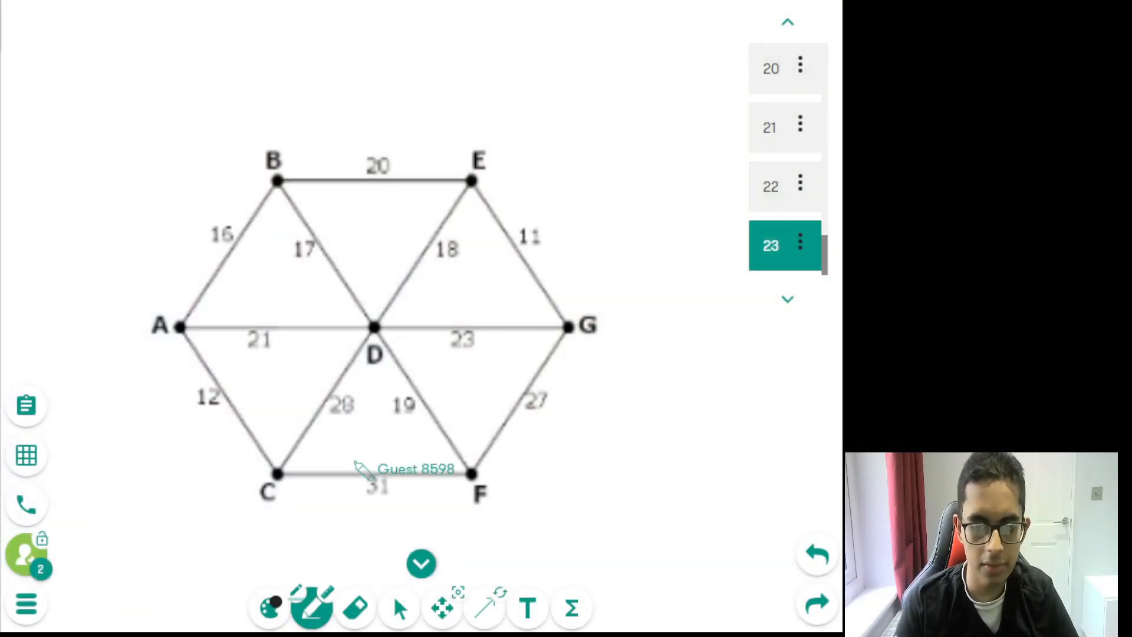
mouse_move(289, 331)
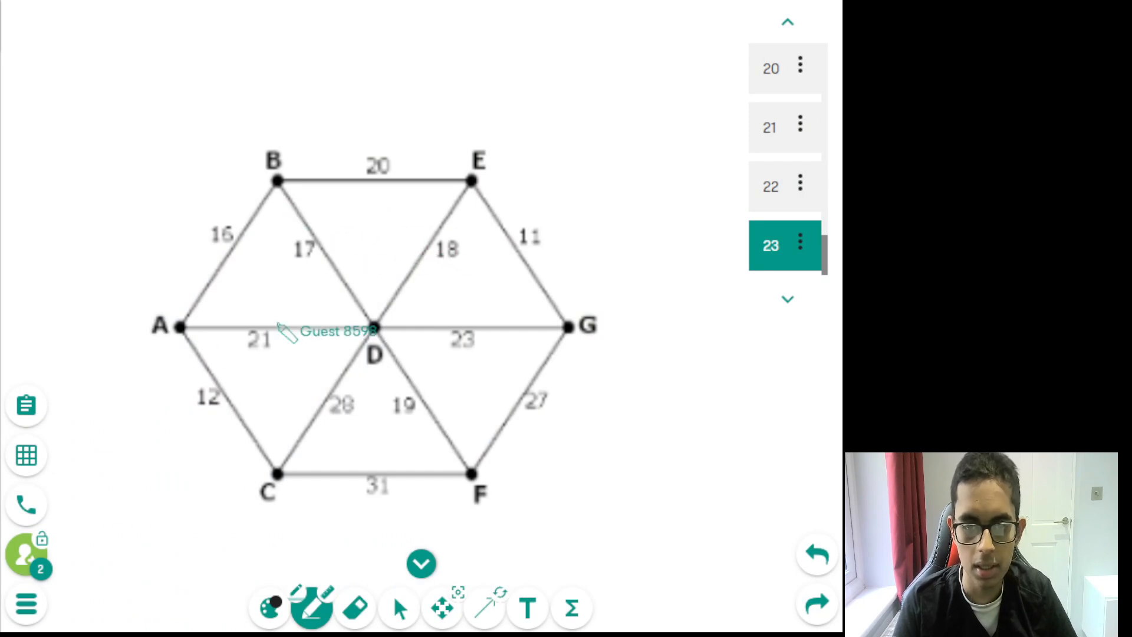
mouse_move(445, 198)
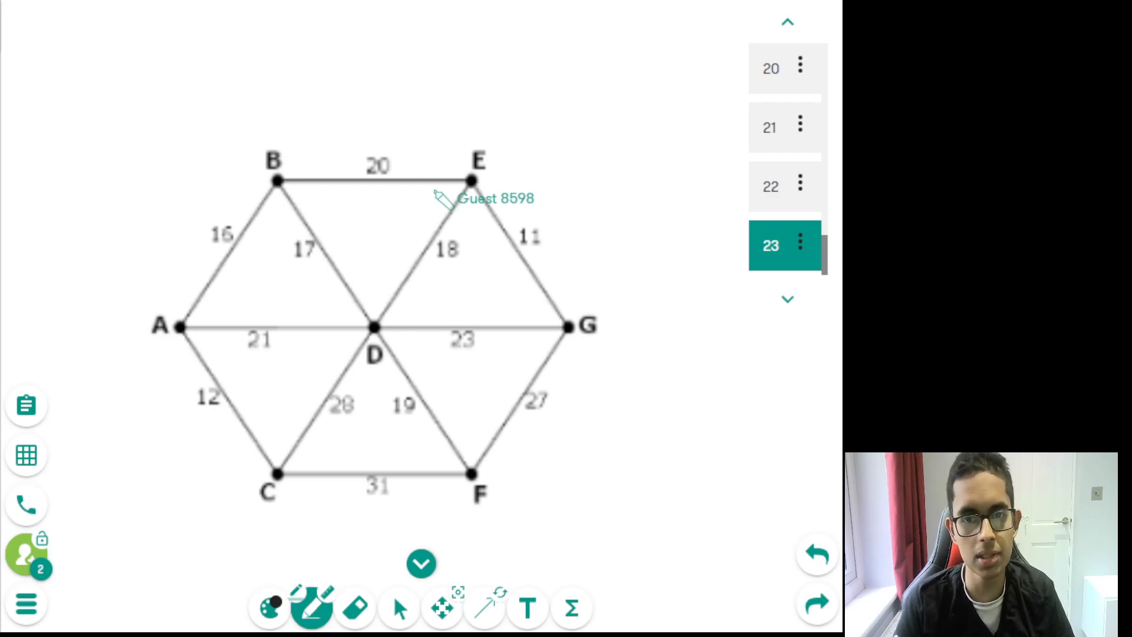
mouse_move(186, 322)
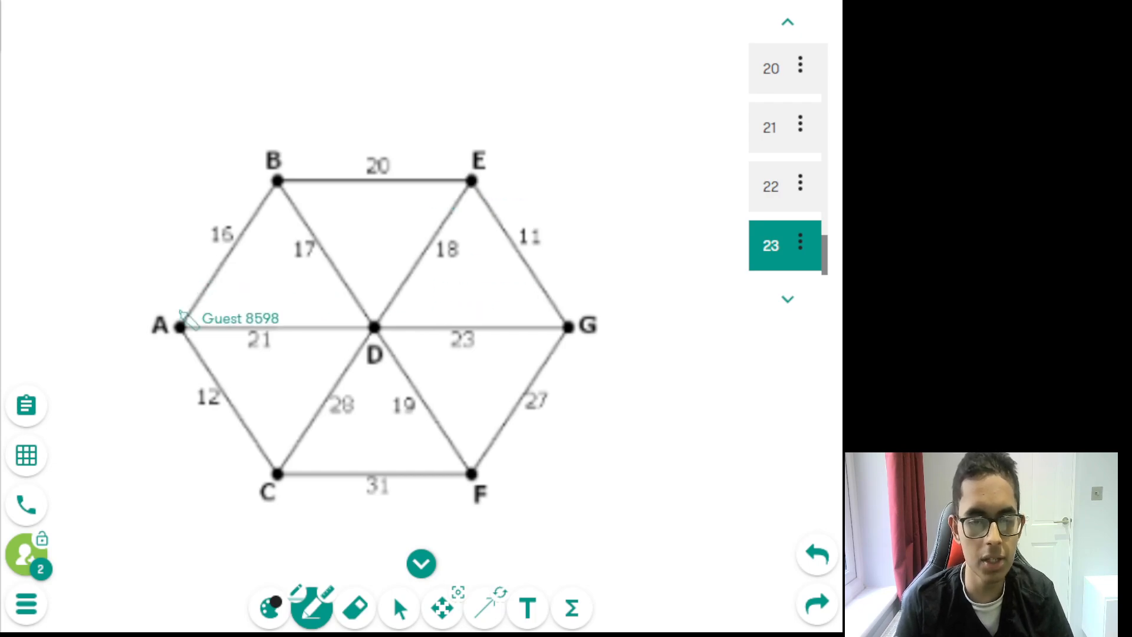
mouse_move(369, 353)
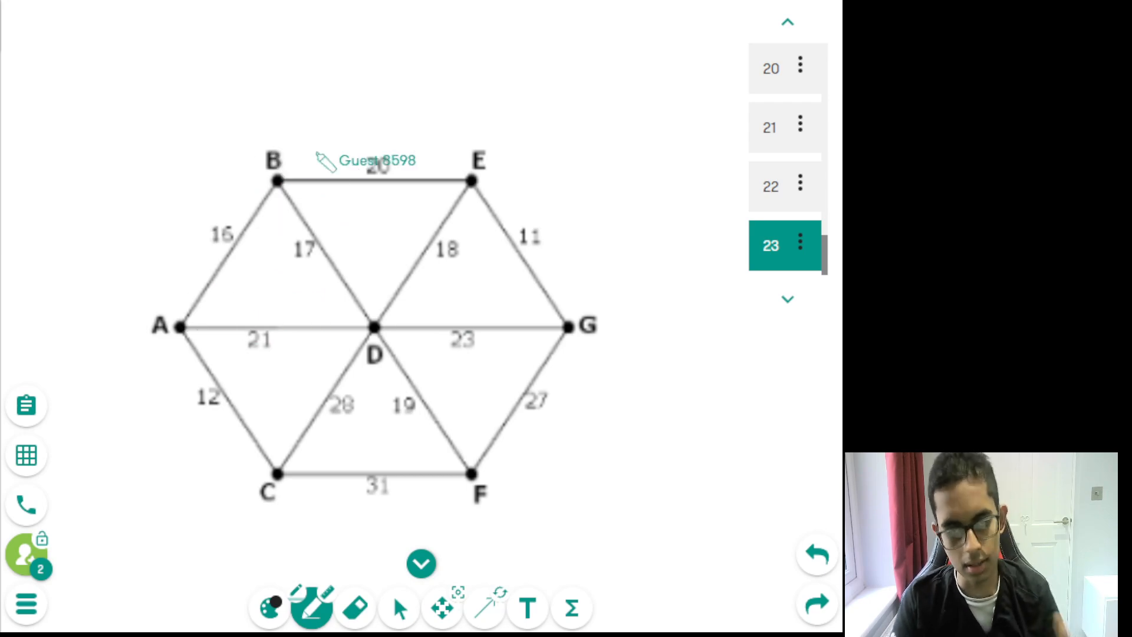
mouse_move(285, 200)
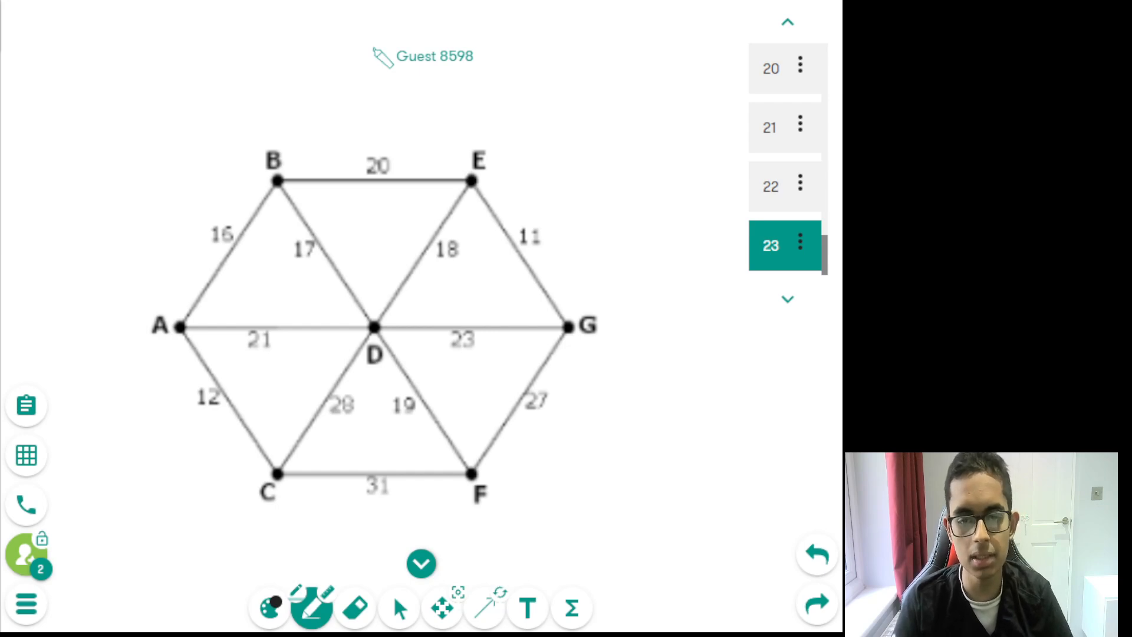
mouse_move(482, 200)
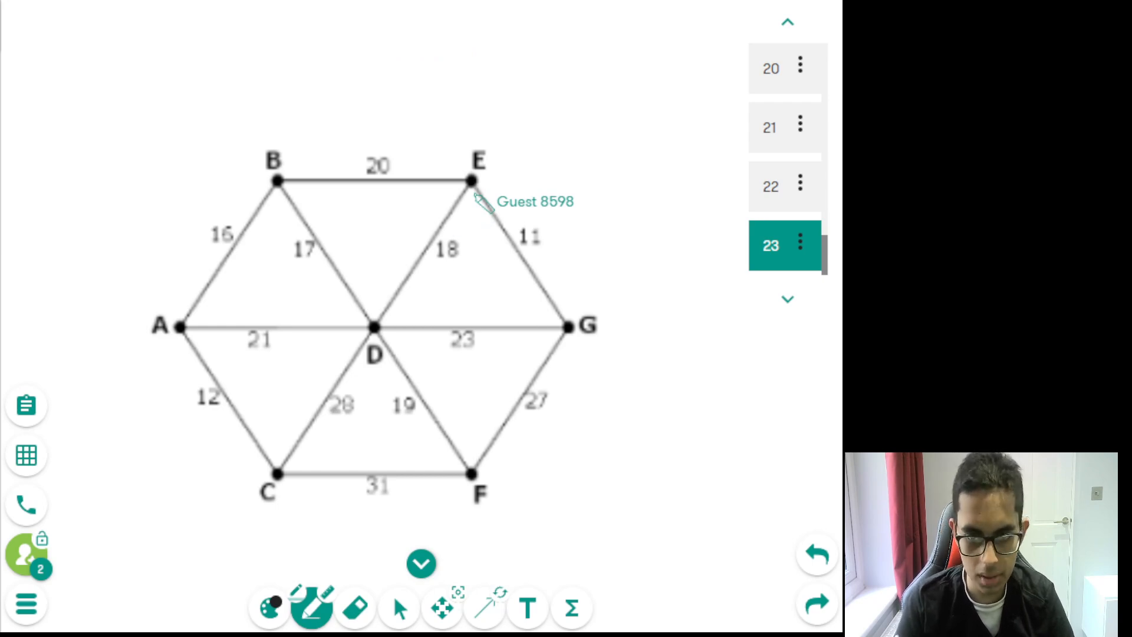
mouse_move(505, 220)
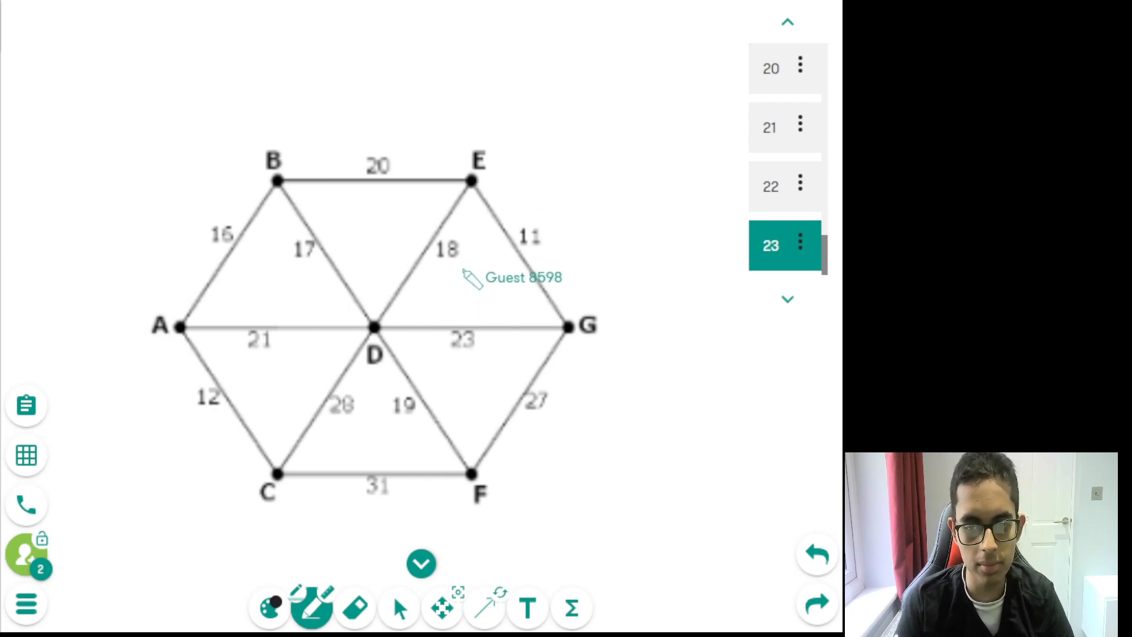
mouse_move(473, 183)
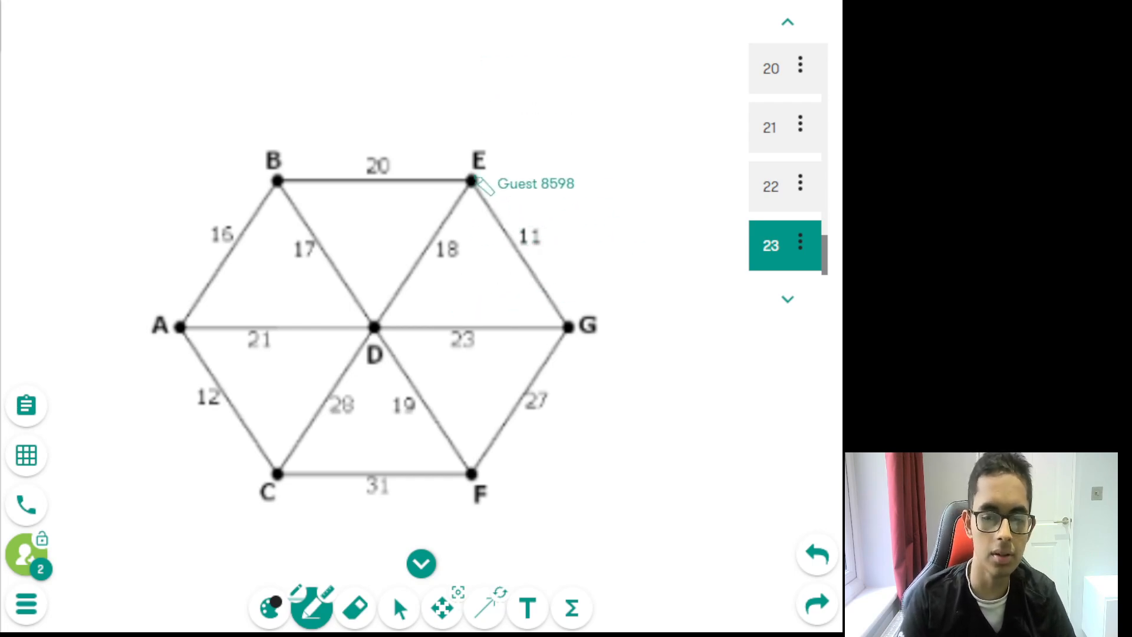
mouse_move(249, 202)
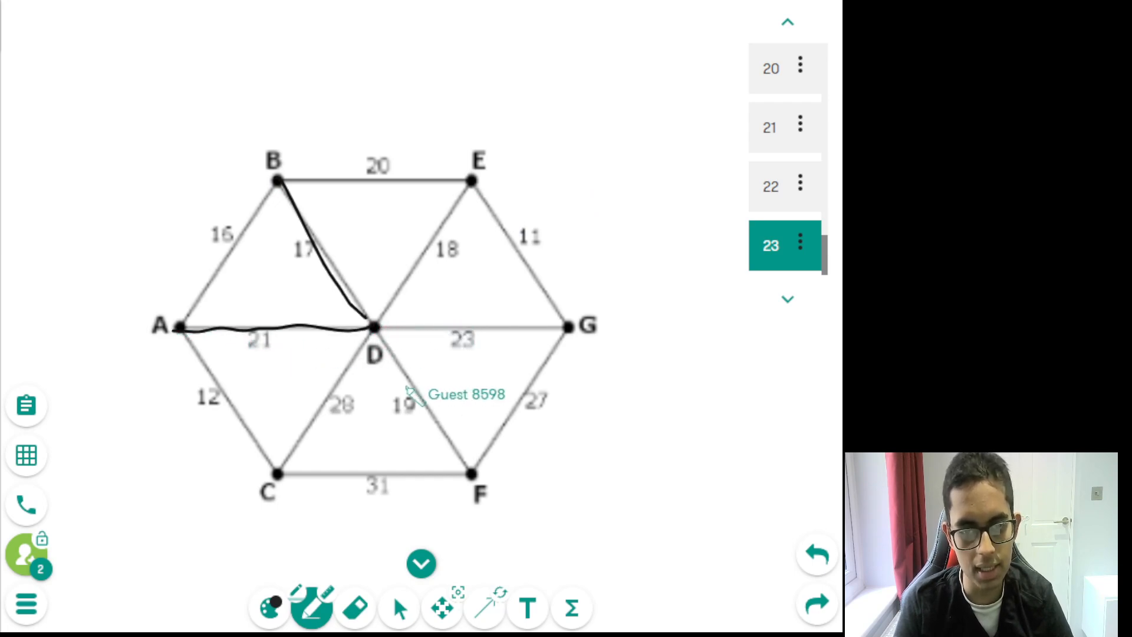
mouse_move(390, 339)
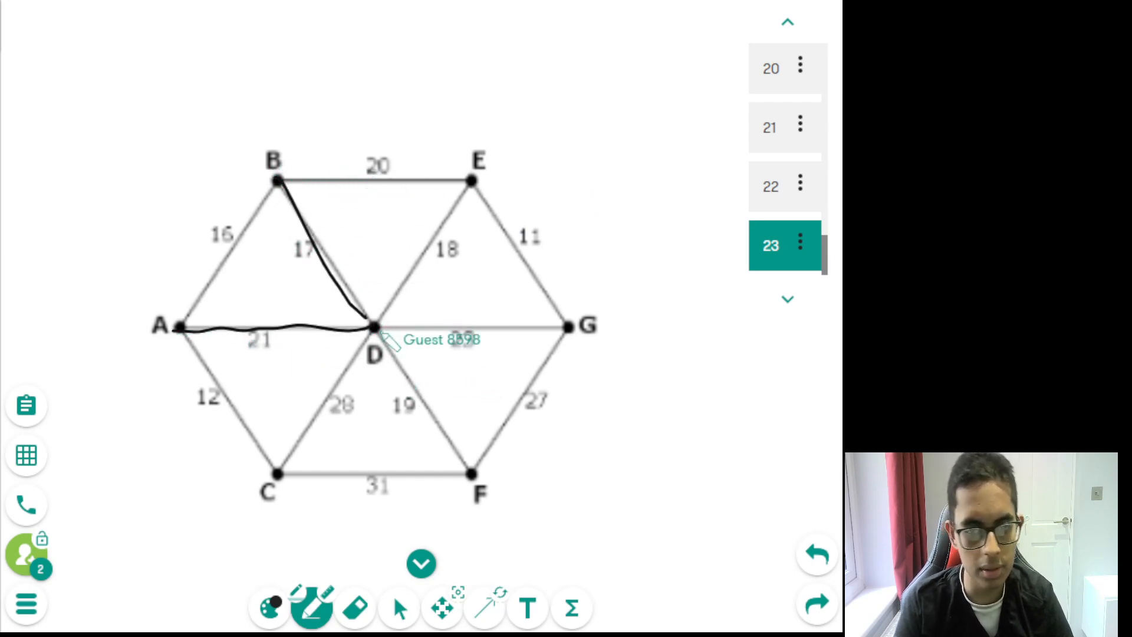
mouse_move(434, 280)
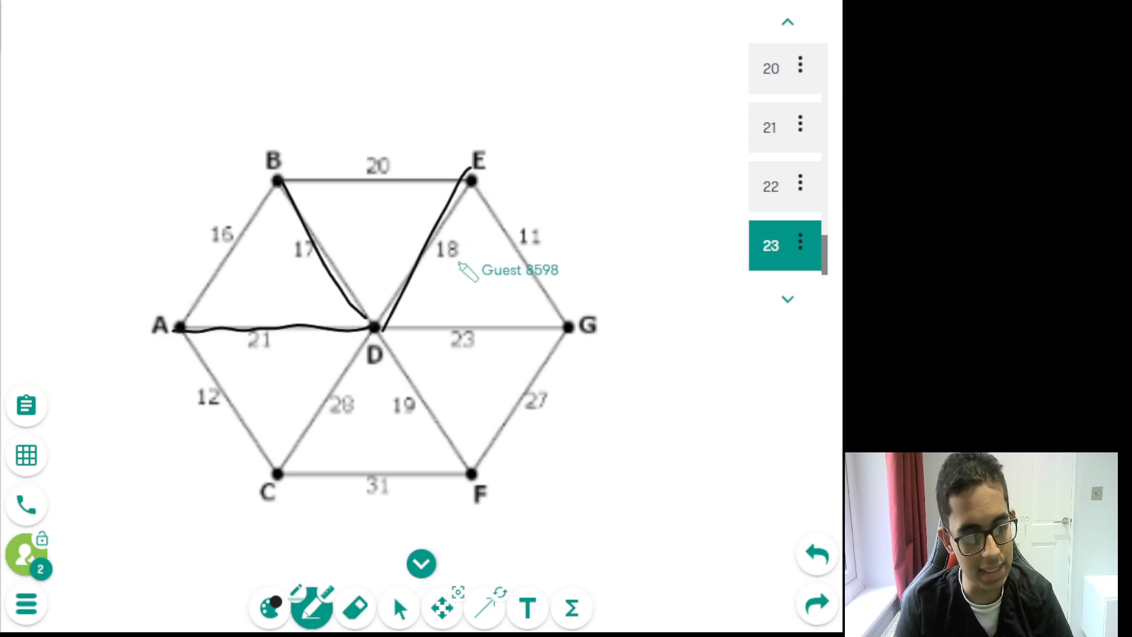
mouse_move(534, 280)
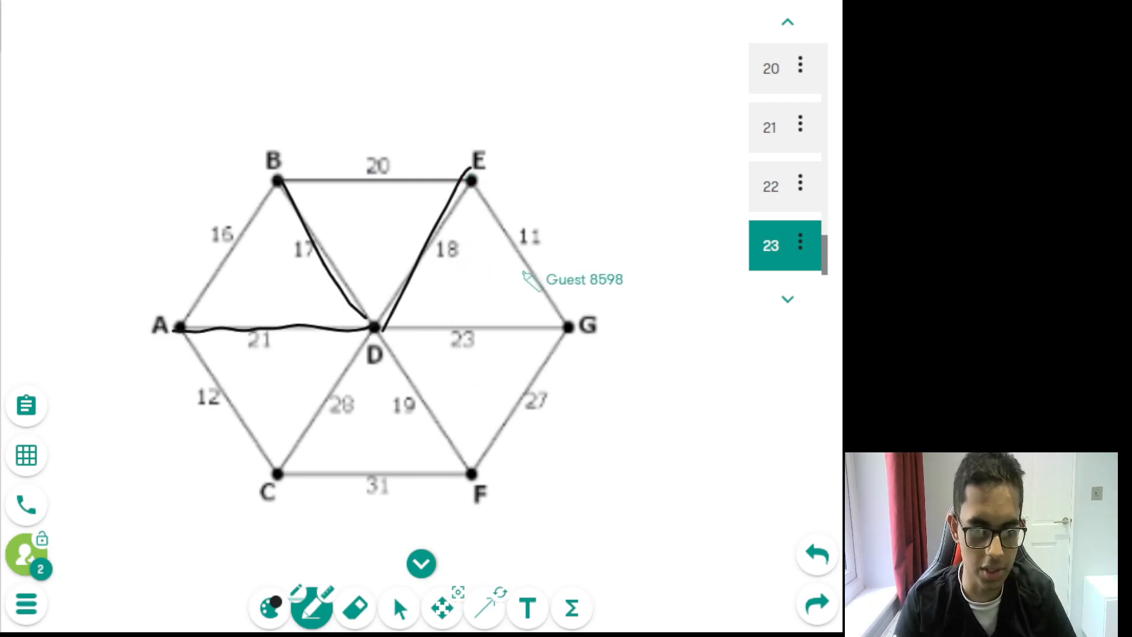
mouse_move(292, 159)
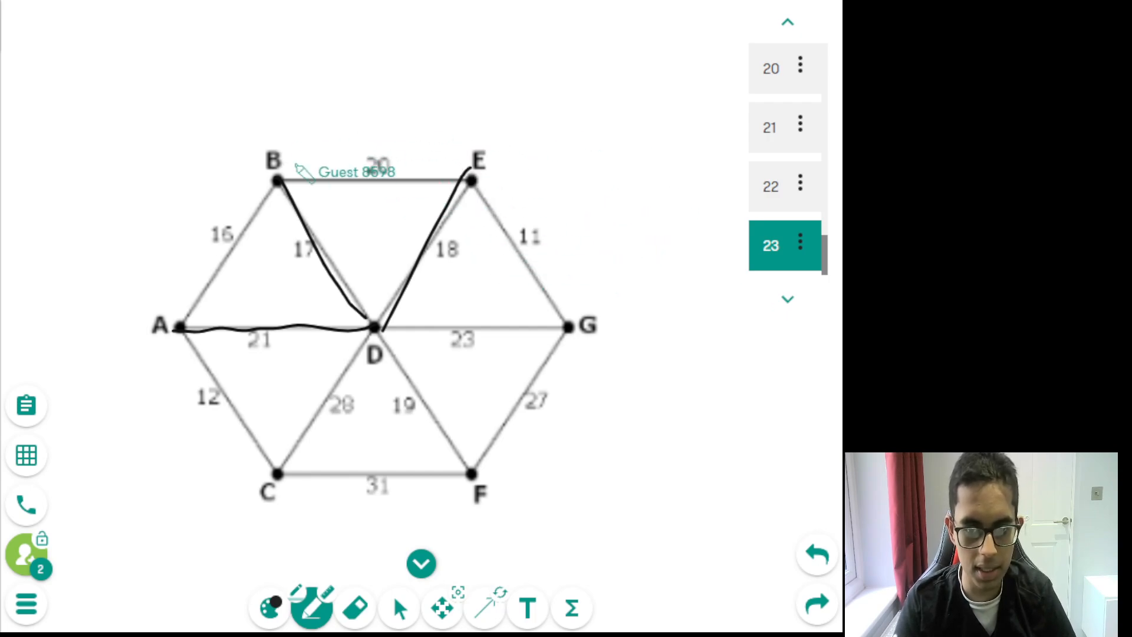
mouse_move(556, 372)
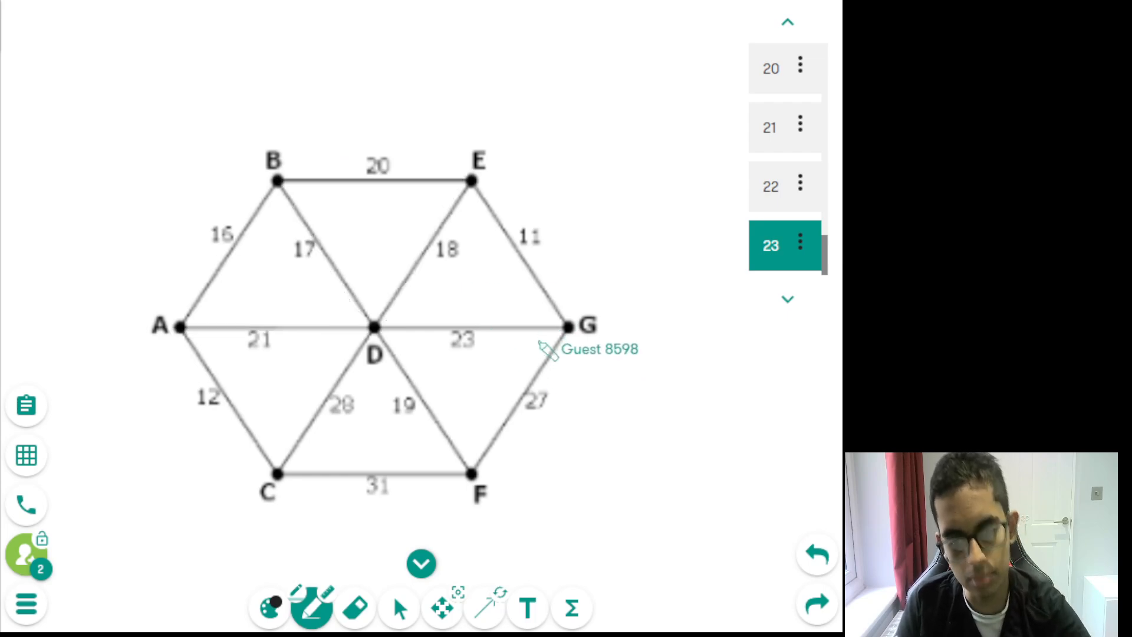
mouse_move(530, 360)
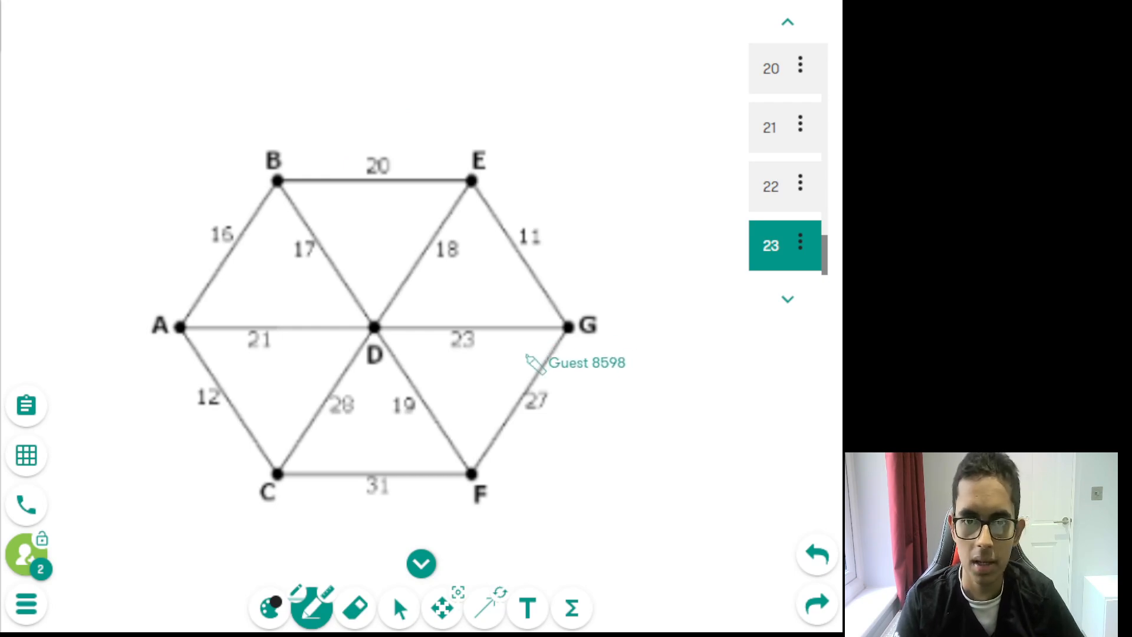
mouse_move(620, 62)
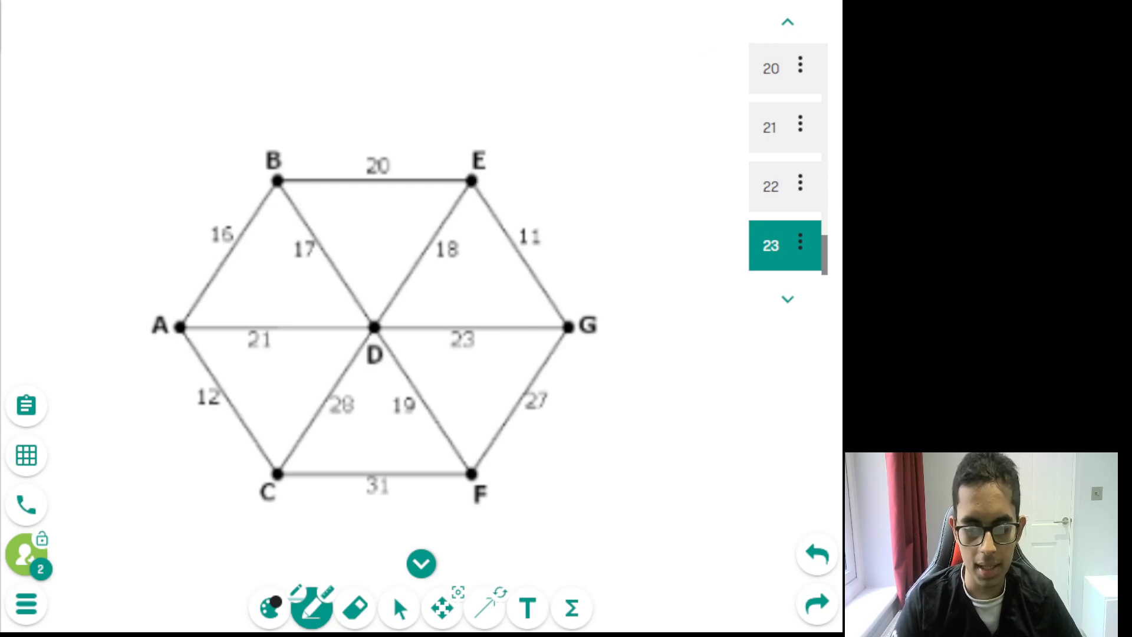
- Scroll down to reveal the handwritten 'Choose … connecti…' note under the hexagon graph
scroll("down", 3)
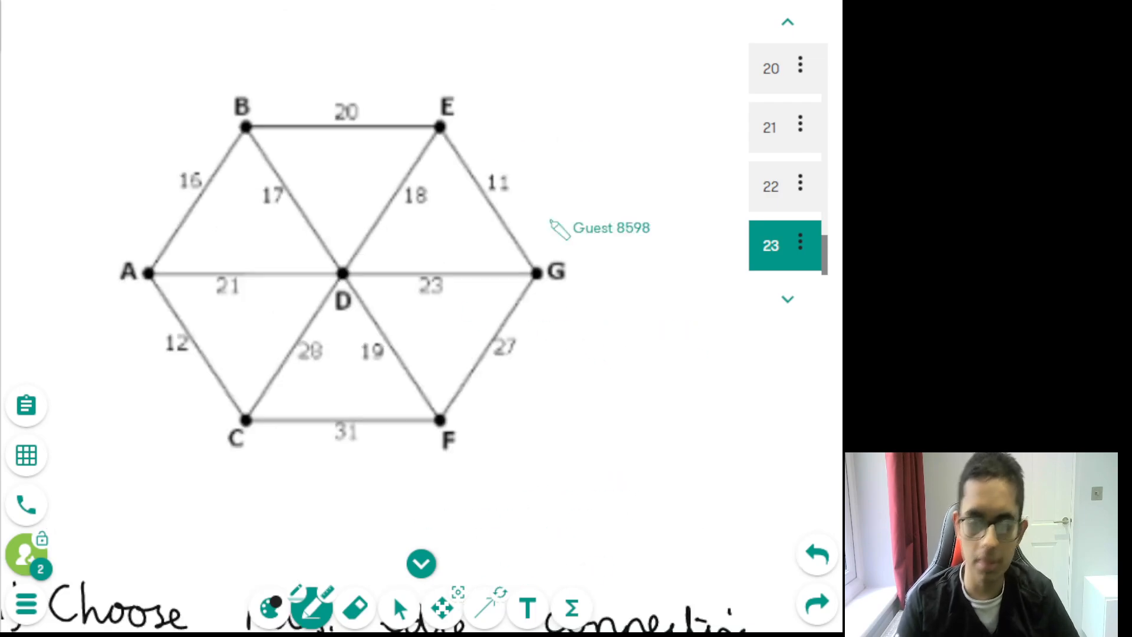
mouse_move(448, 136)
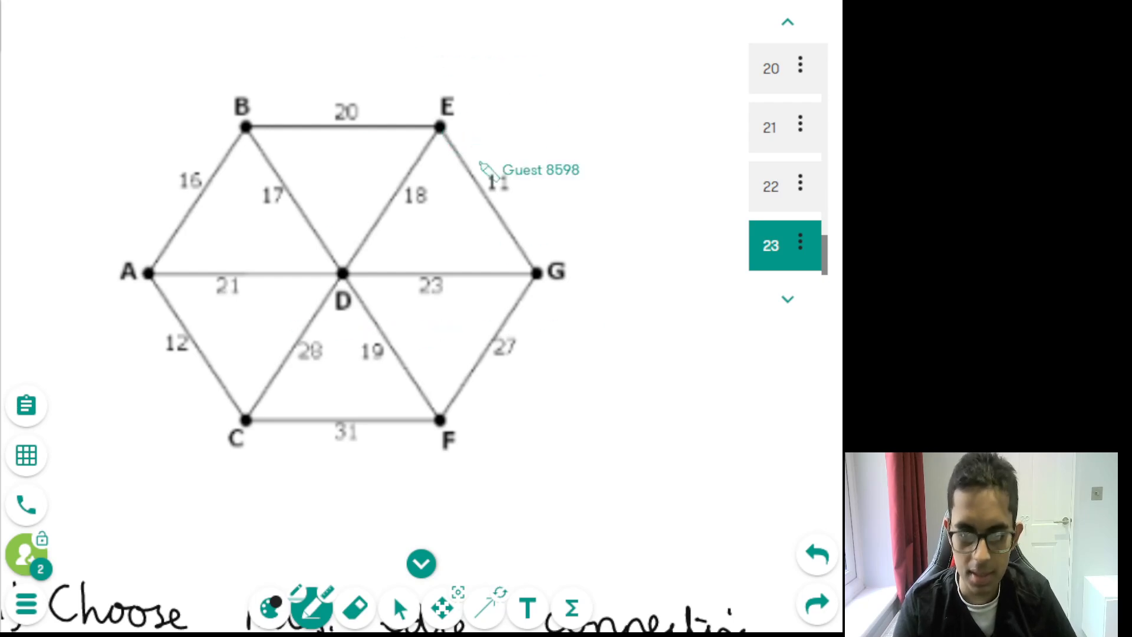
mouse_move(437, 112)
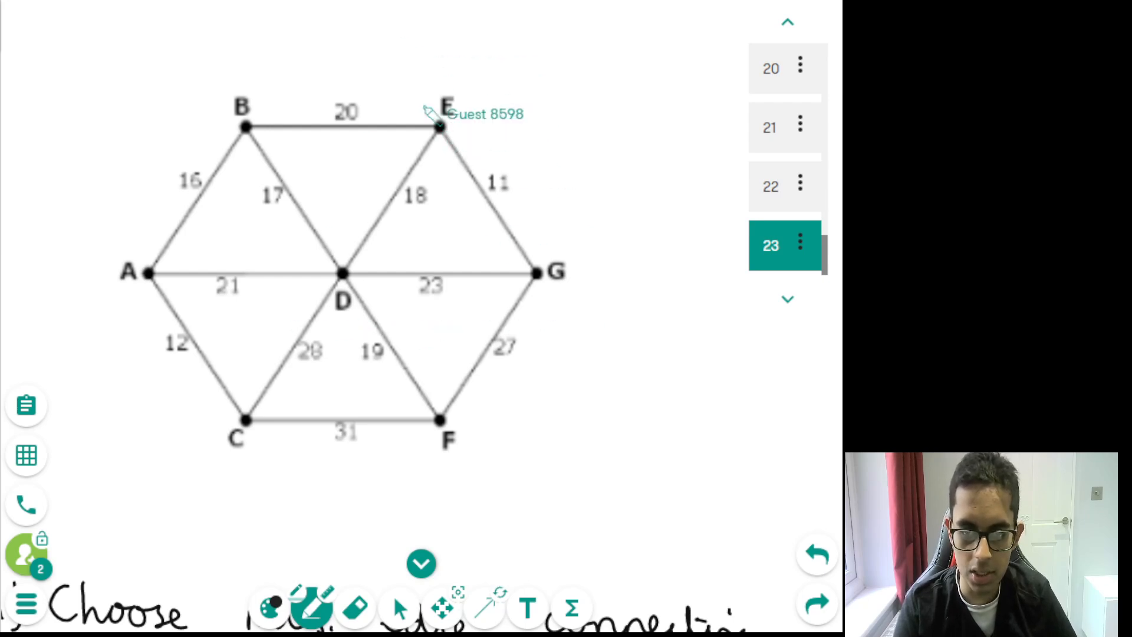
mouse_move(465, 160)
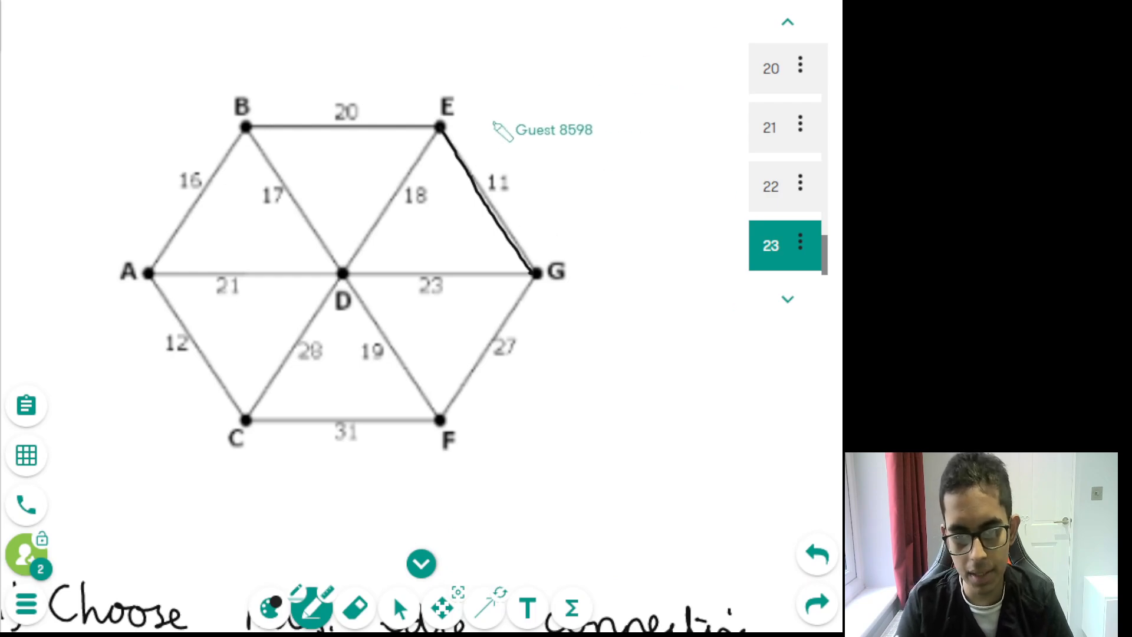
mouse_move(433, 128)
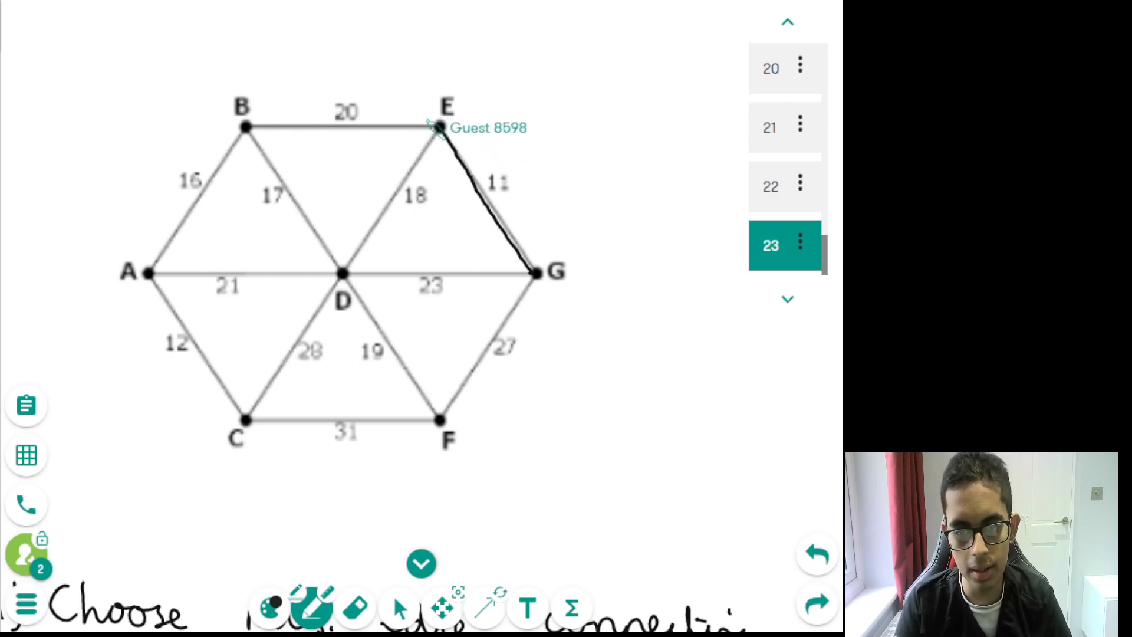
mouse_move(686, 306)
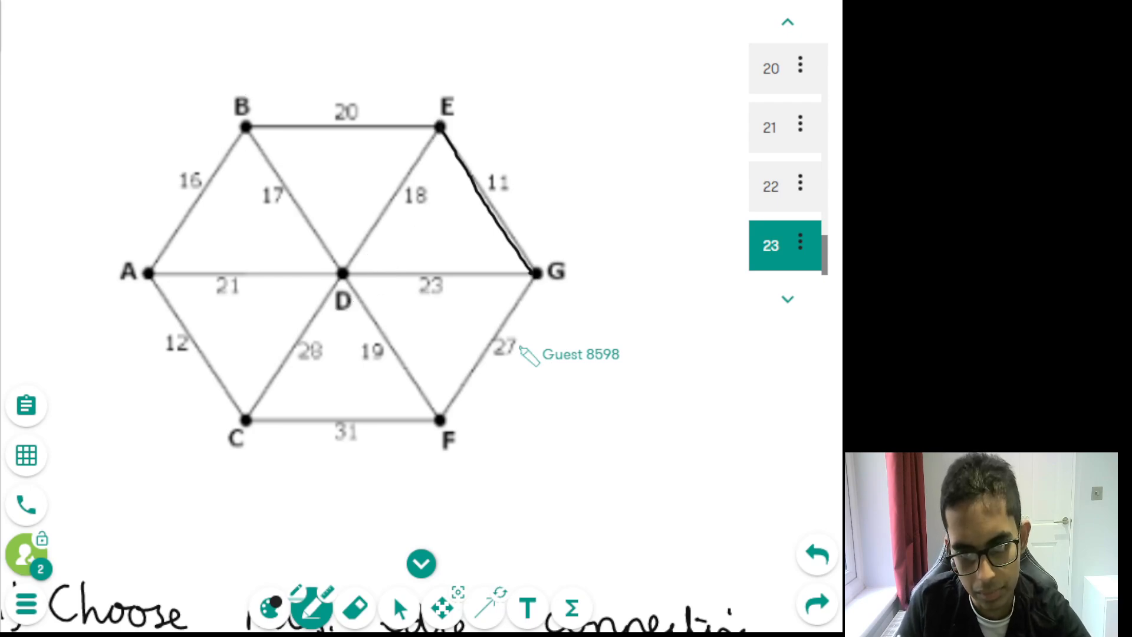
mouse_move(390, 184)
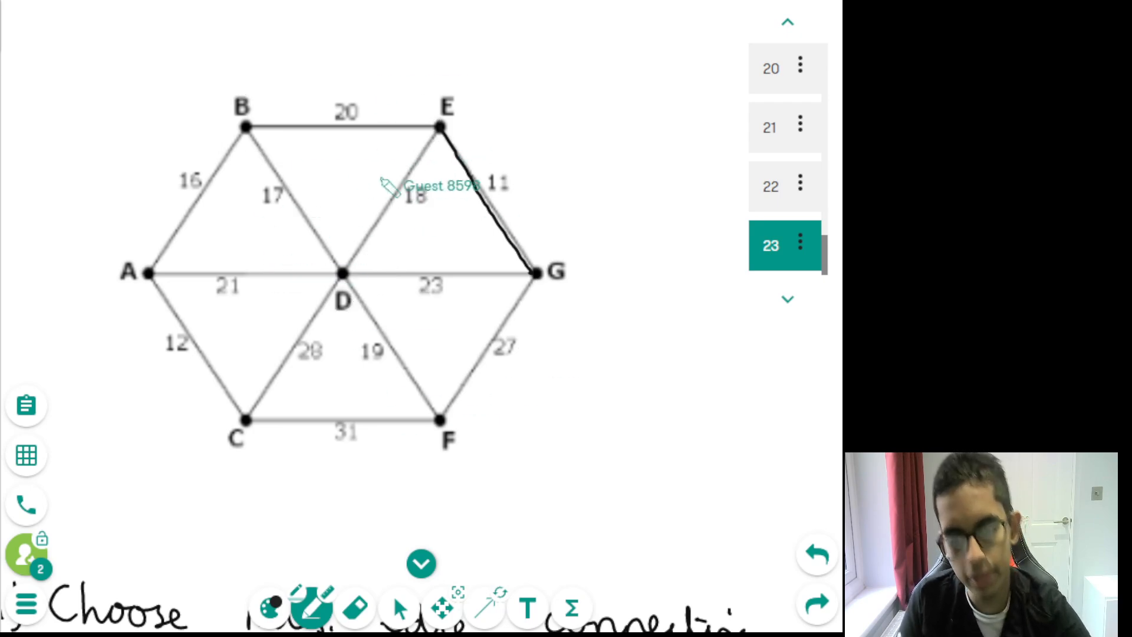
mouse_move(480, 339)
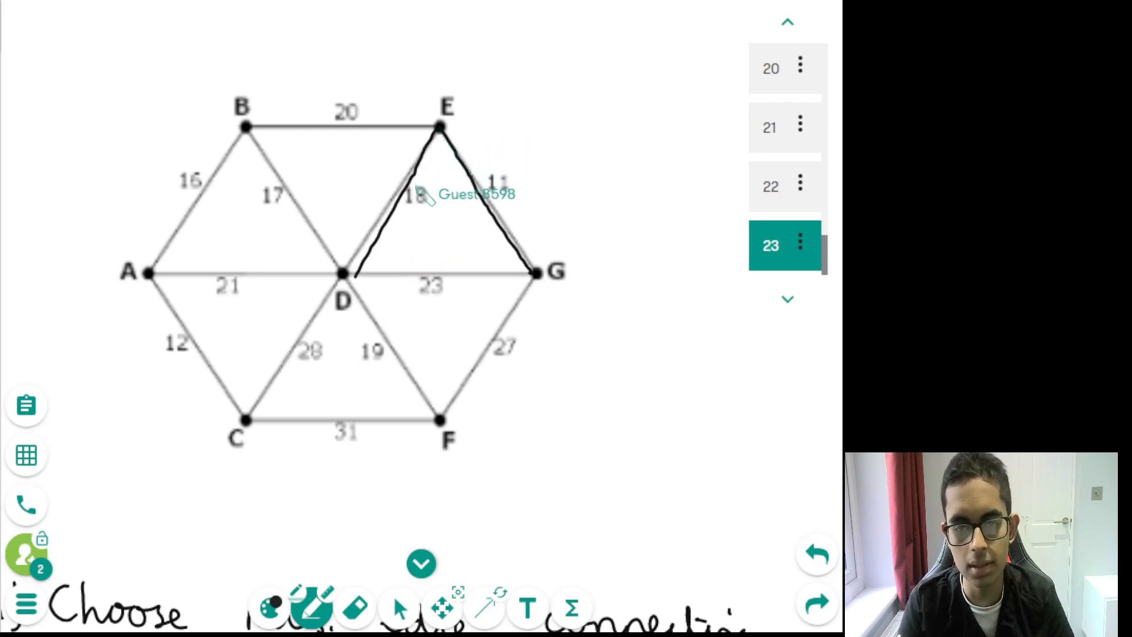
mouse_move(517, 296)
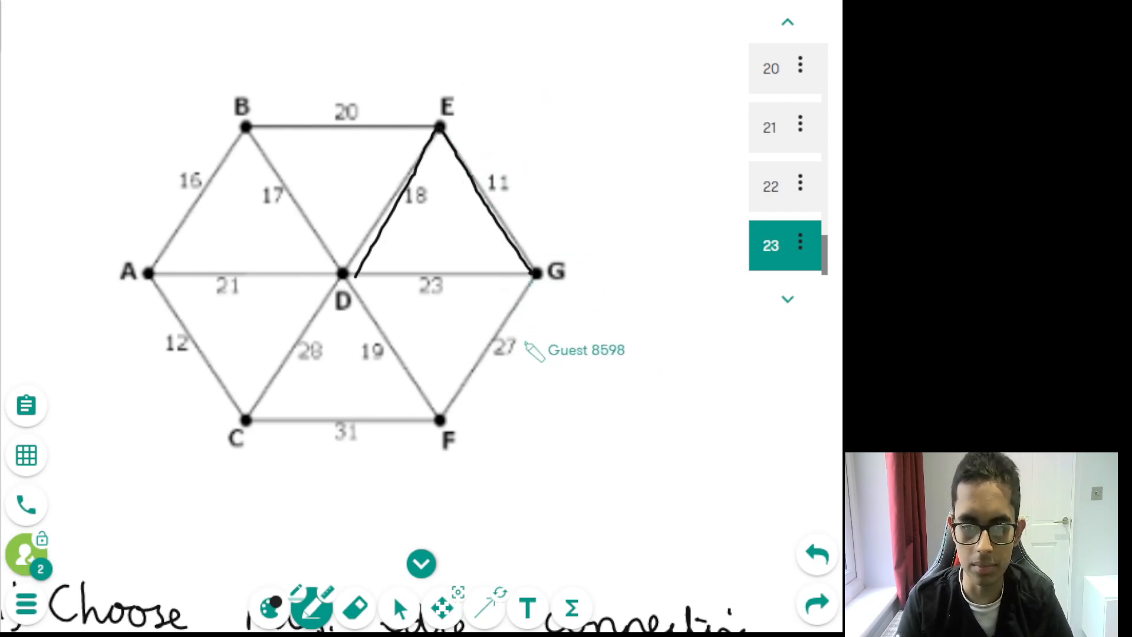
mouse_move(294, 132)
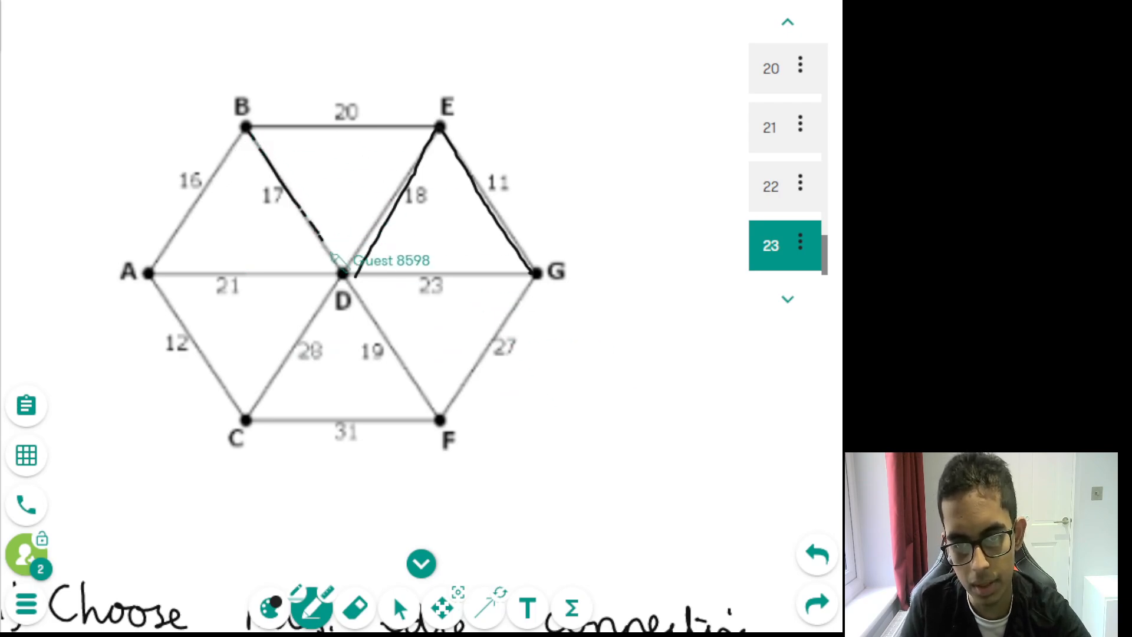
mouse_move(440, 361)
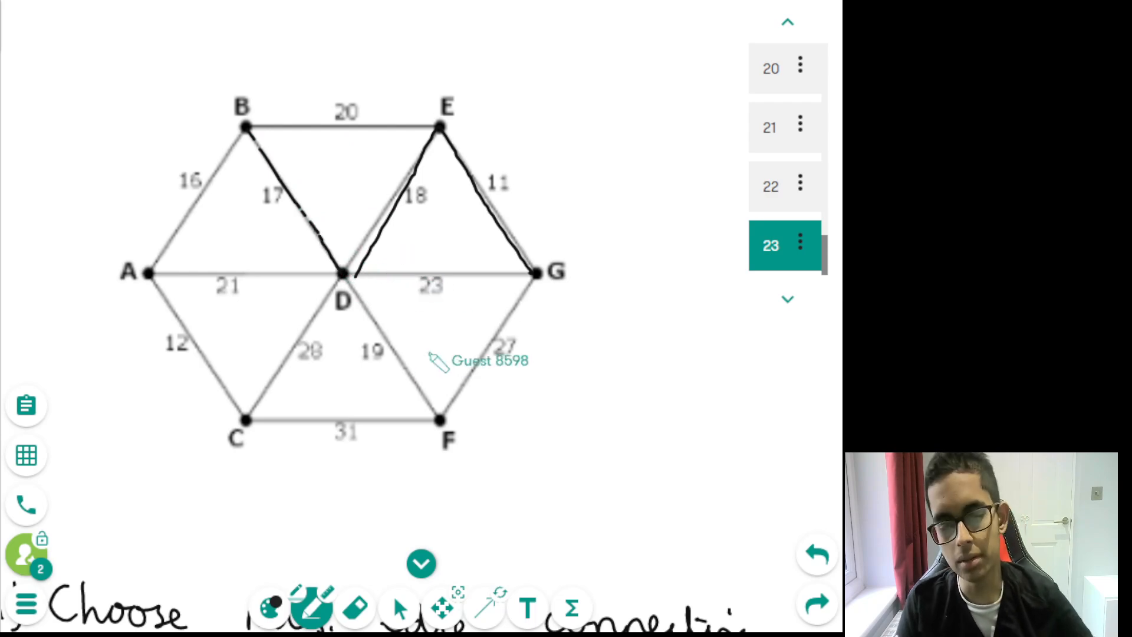
- Scroll to show the handwritten Prim's steps below the traced graph
scroll("down", 3)
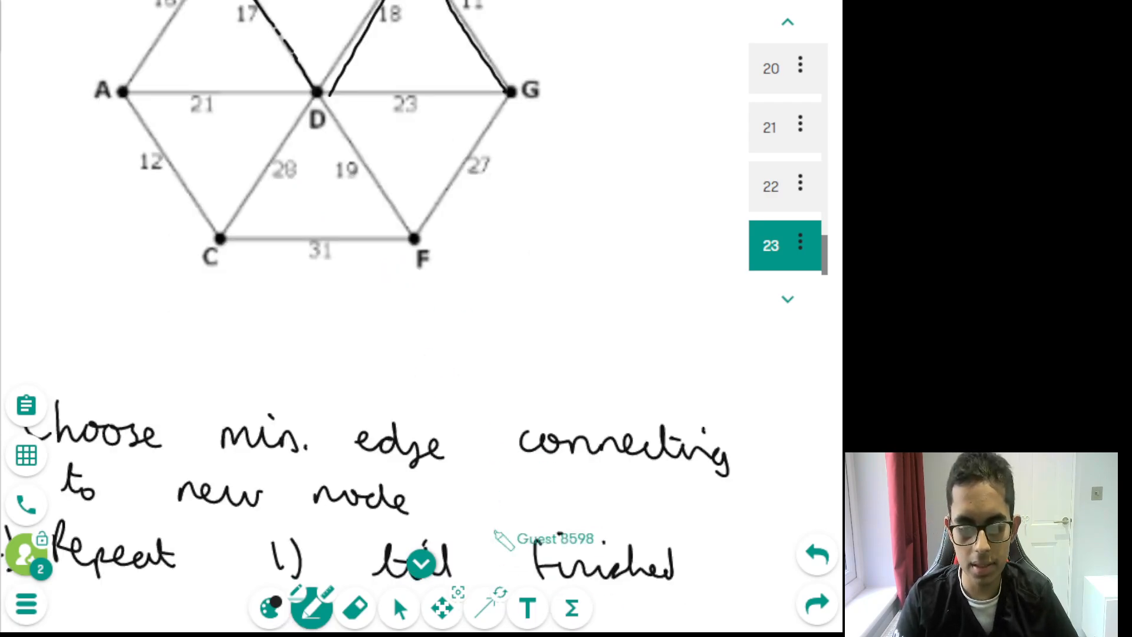
mouse_move(563, 473)
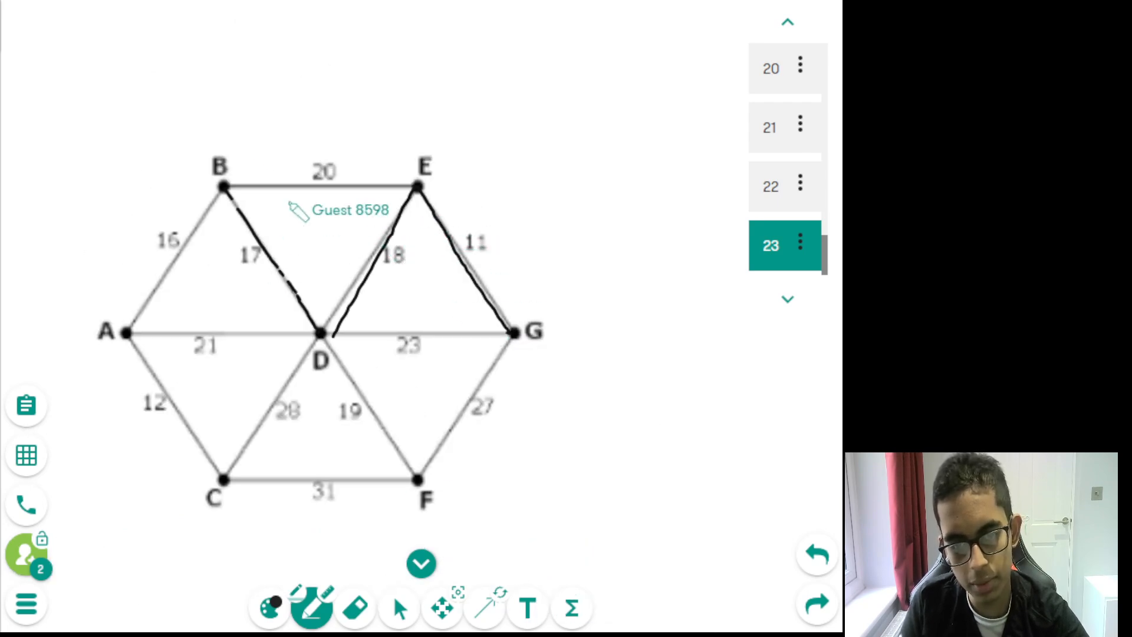
mouse_move(394, 334)
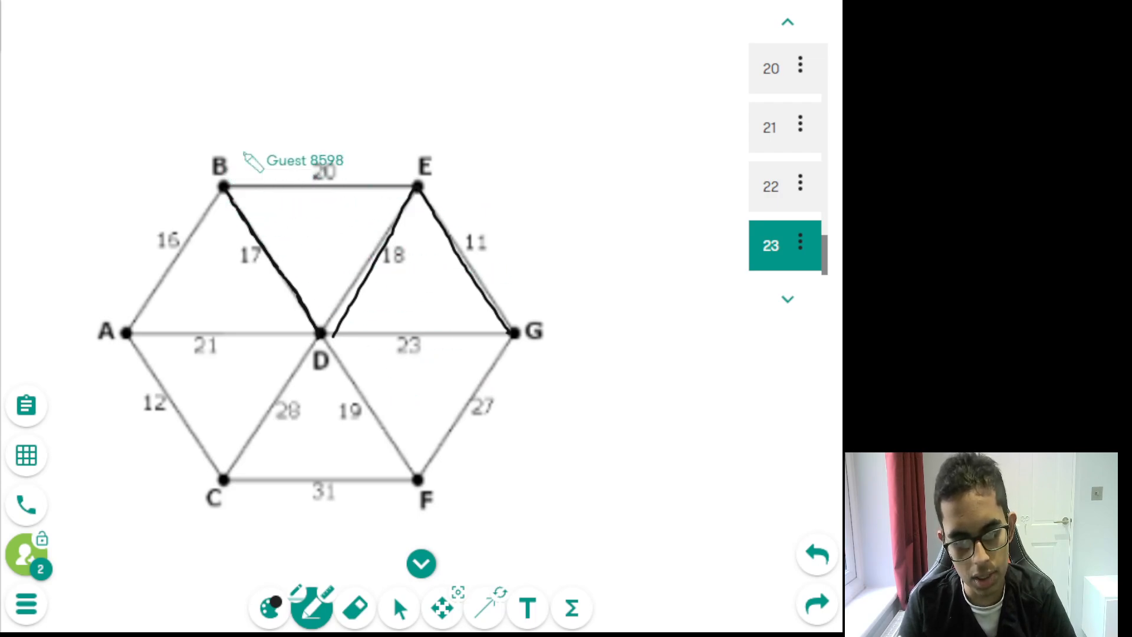
mouse_move(246, 202)
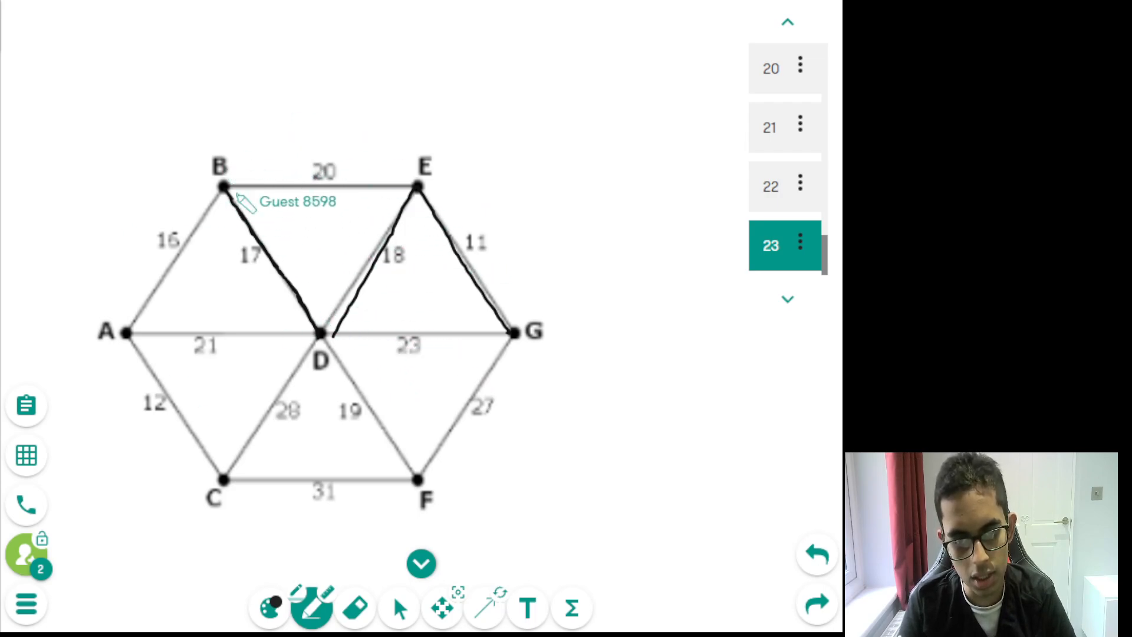
- Pen-trace the new tree edges A–B (16) and A–C (12) on the hexagon graph
left_click_drag(224, 116, 126, 325)
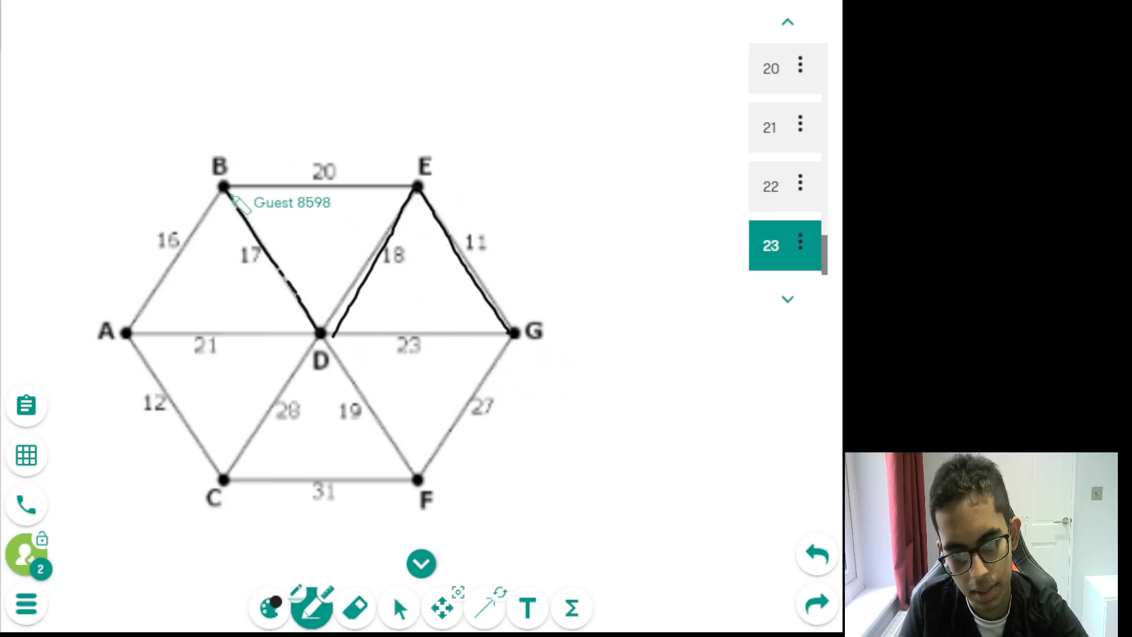
mouse_move(166, 303)
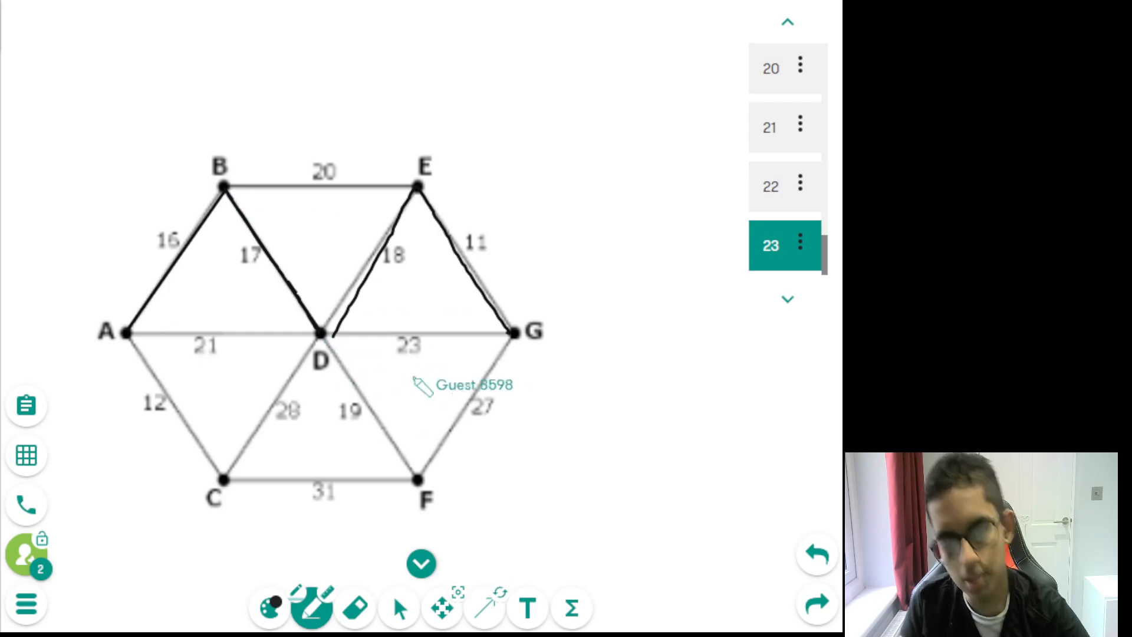
mouse_move(144, 354)
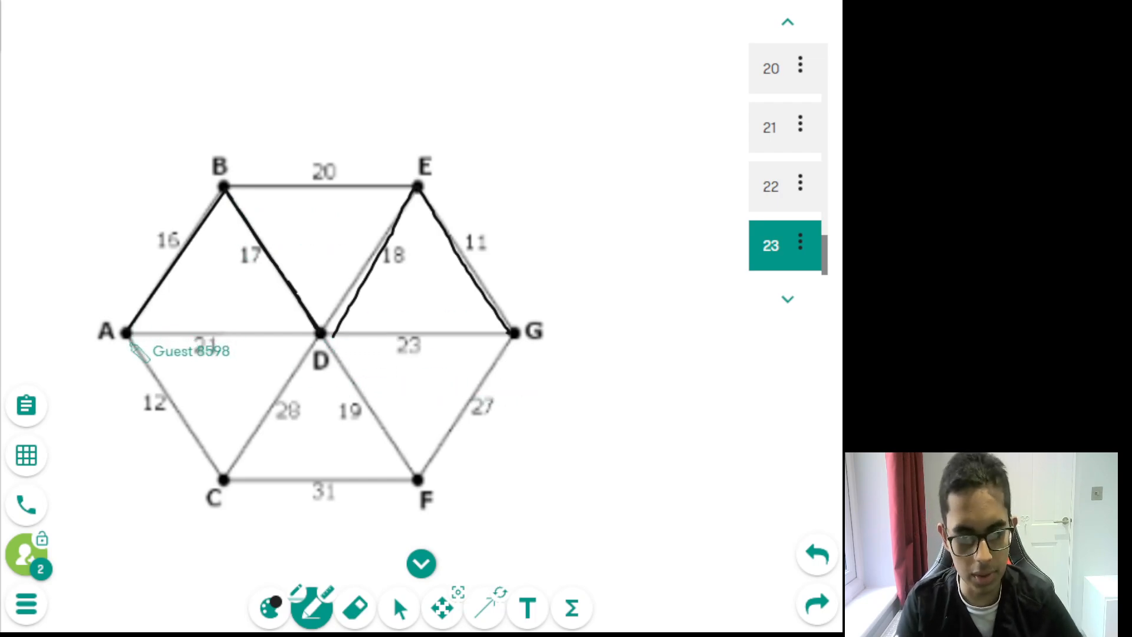
mouse_move(180, 392)
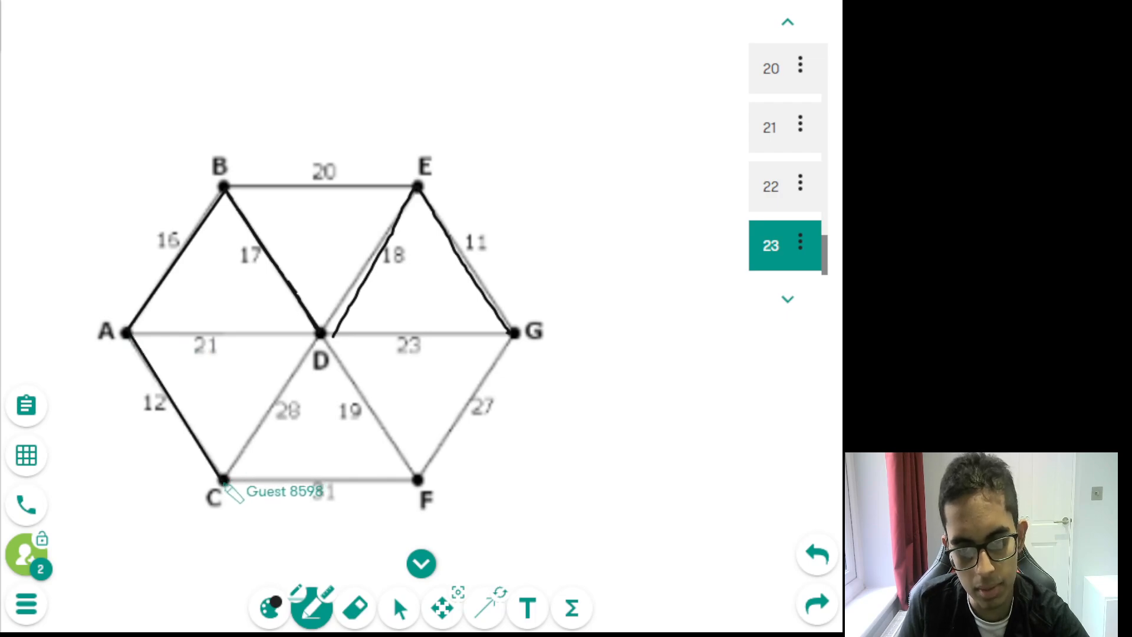
mouse_move(376, 339)
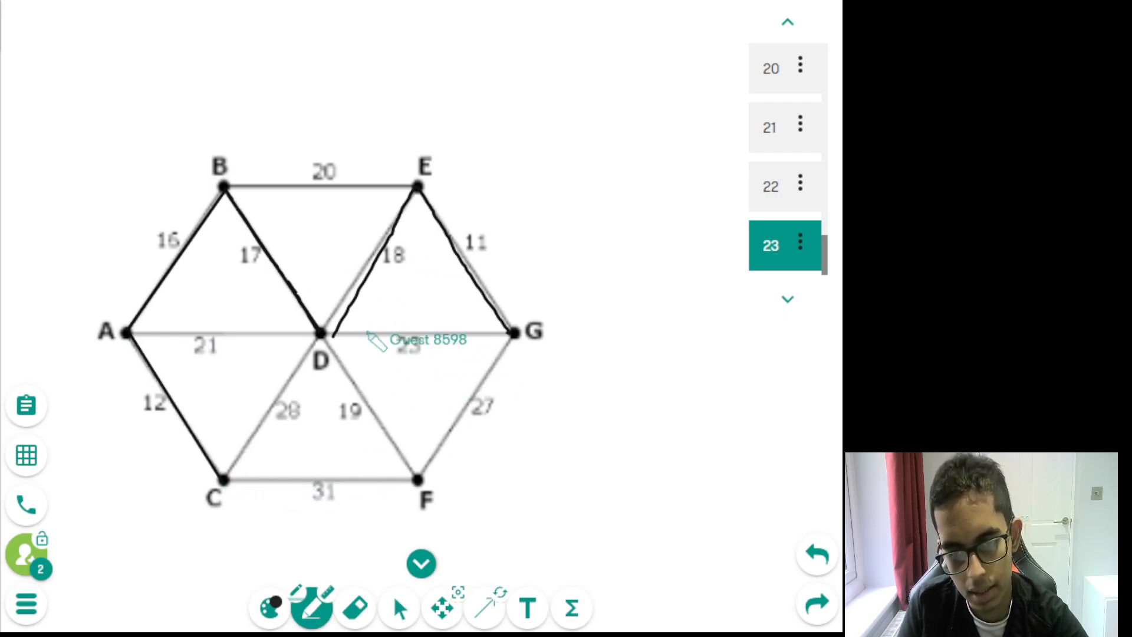
mouse_move(425, 480)
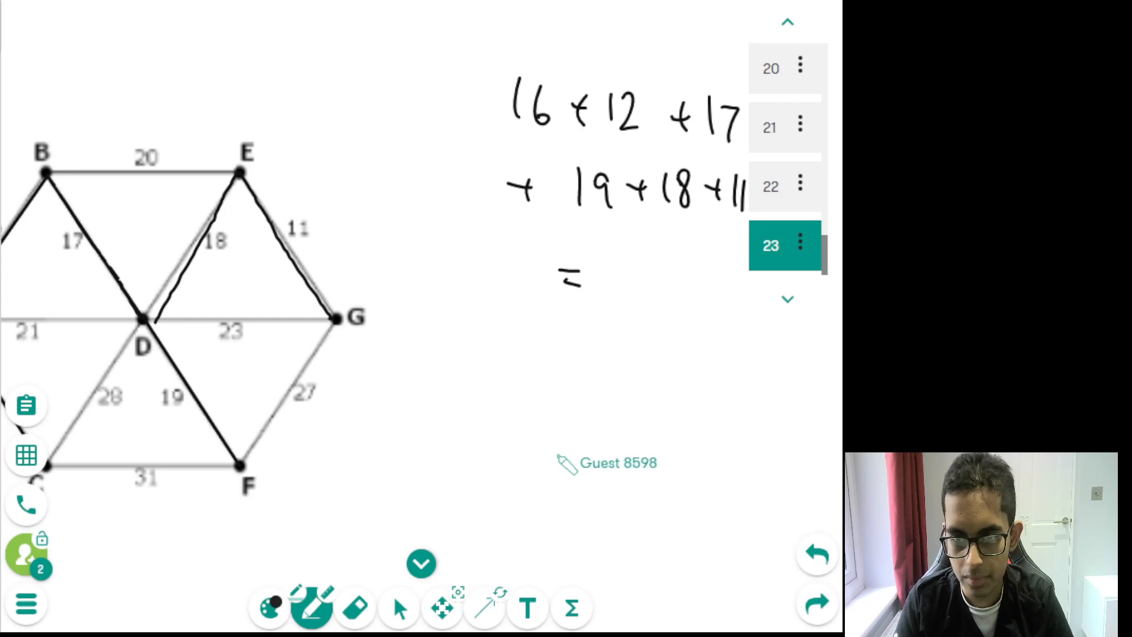
mouse_move(708, 318)
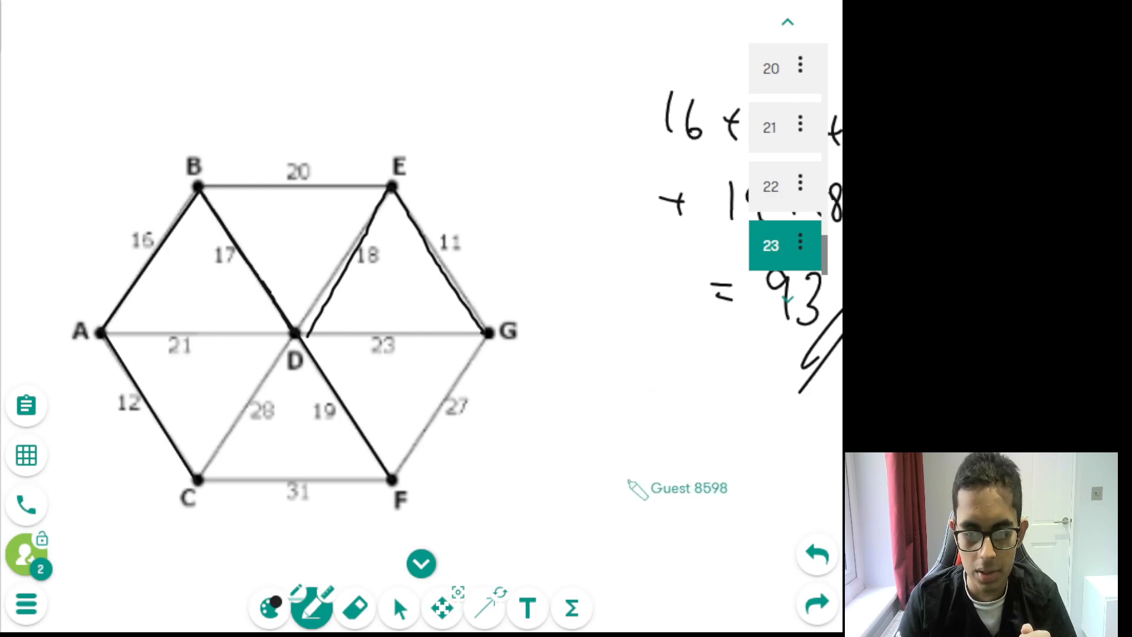
- Scroll to the Project Euler 107 problem text, adjacency matrix and weight-93 network
scroll("down", 3)
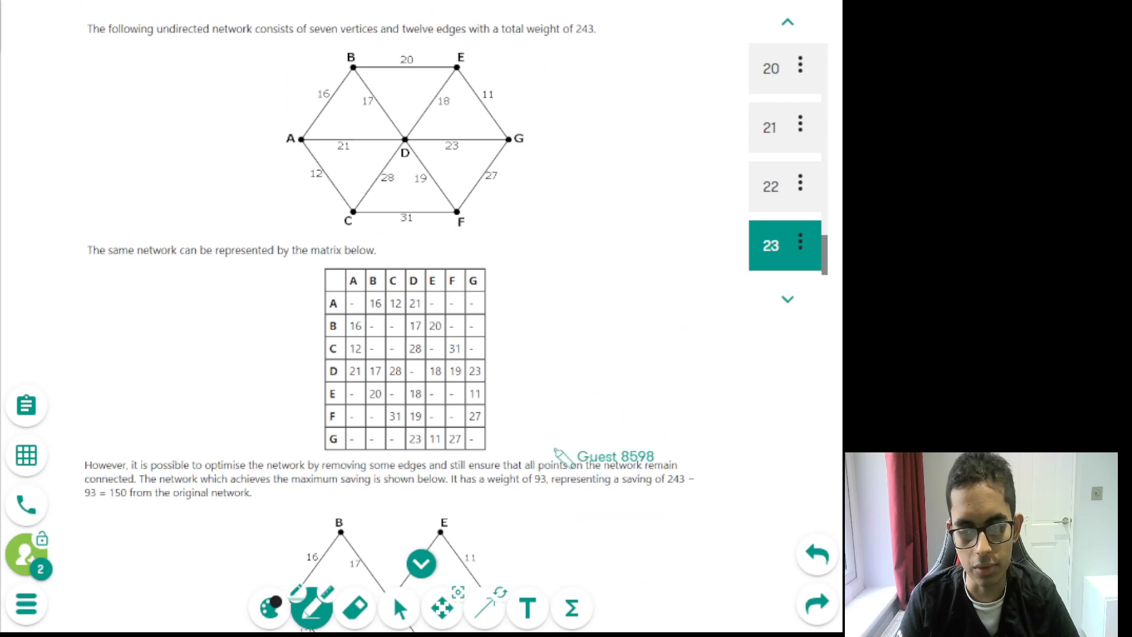
mouse_move(603, 170)
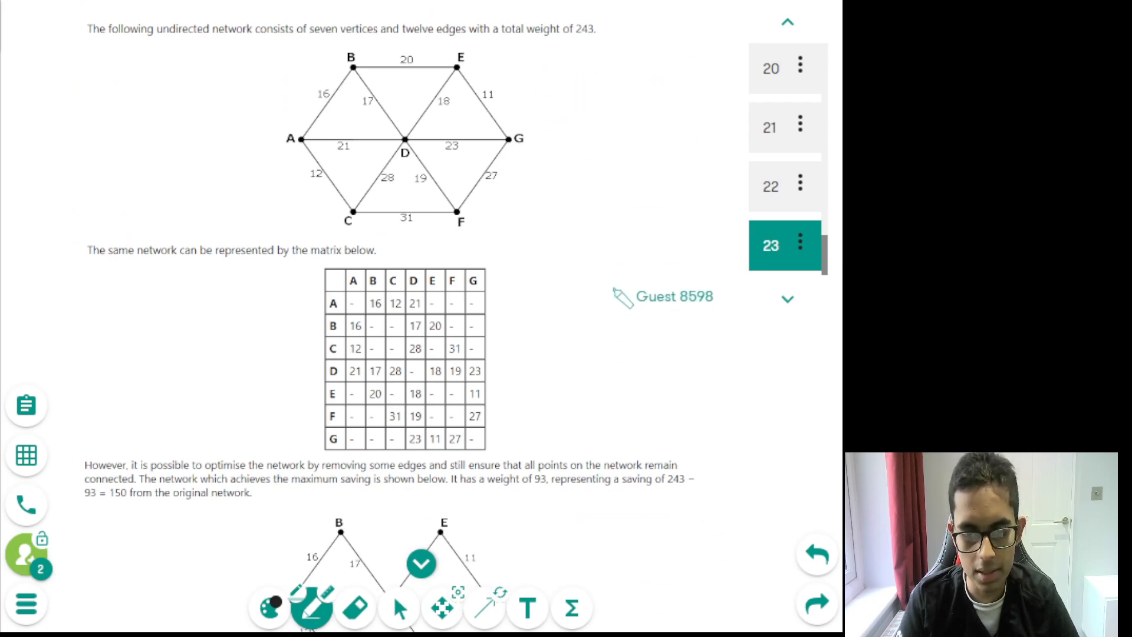
scroll("down", 3)
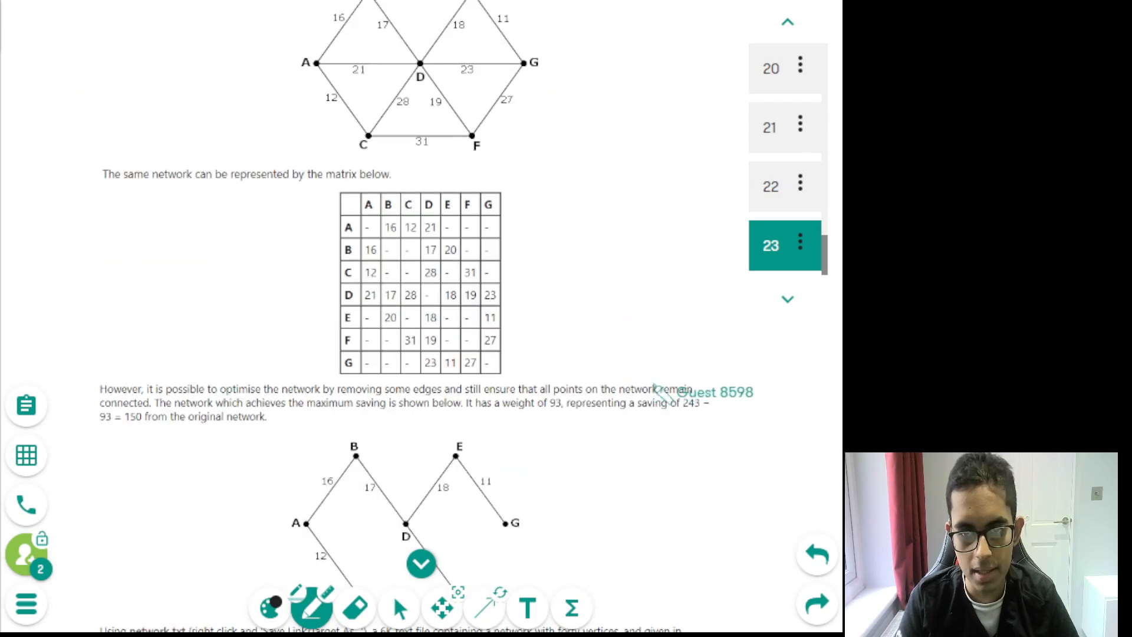
scroll("down", 3)
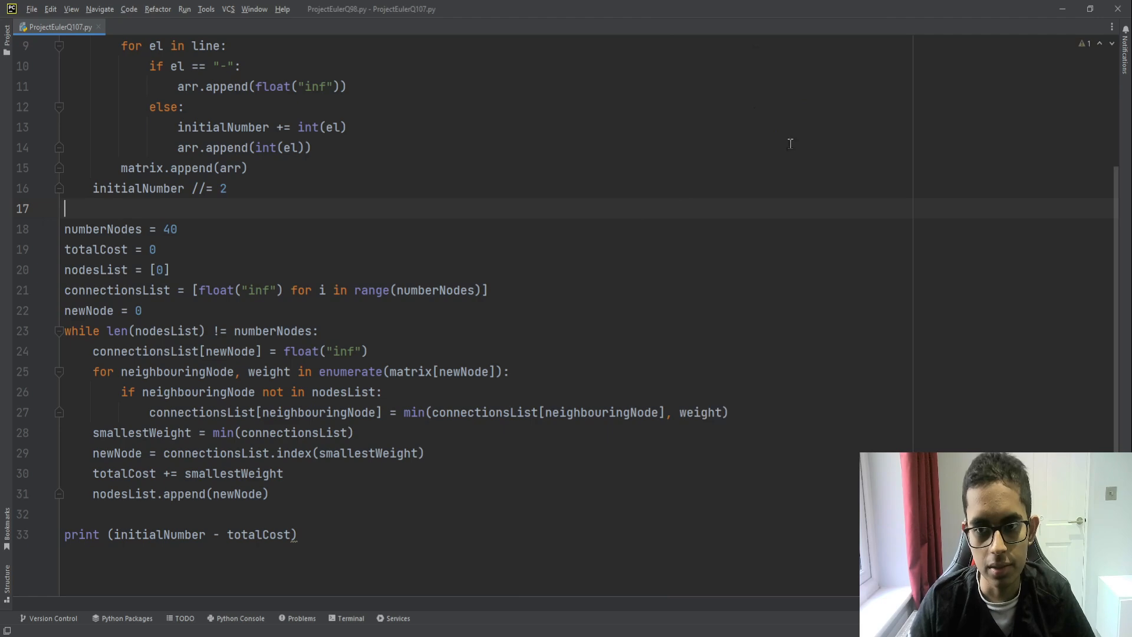
scroll("up", 3)
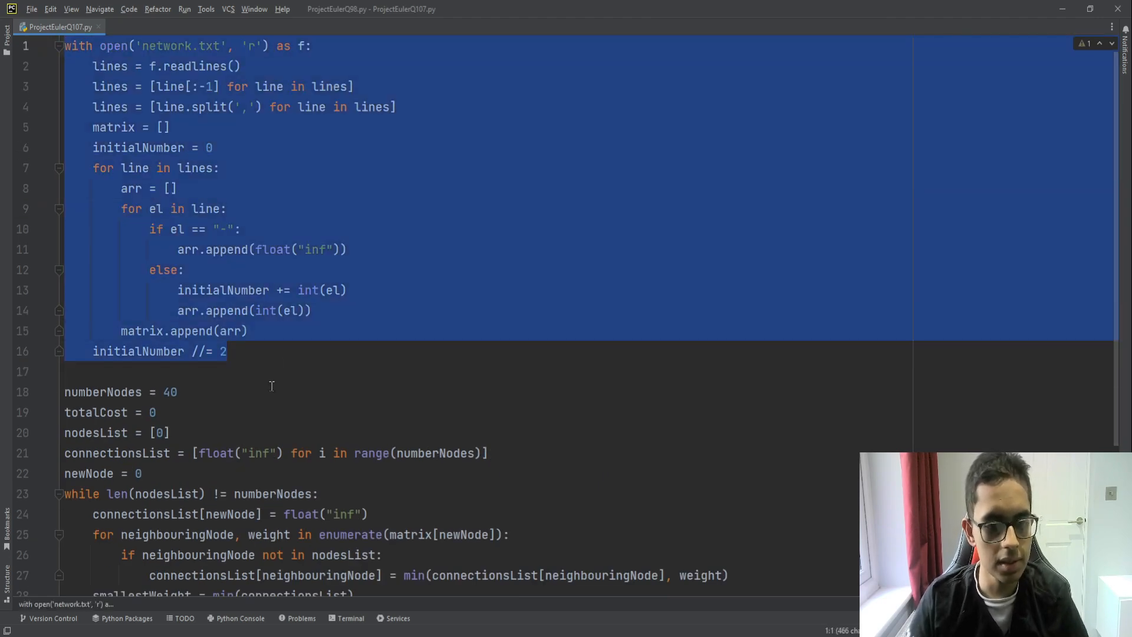
left_click(406, 371)
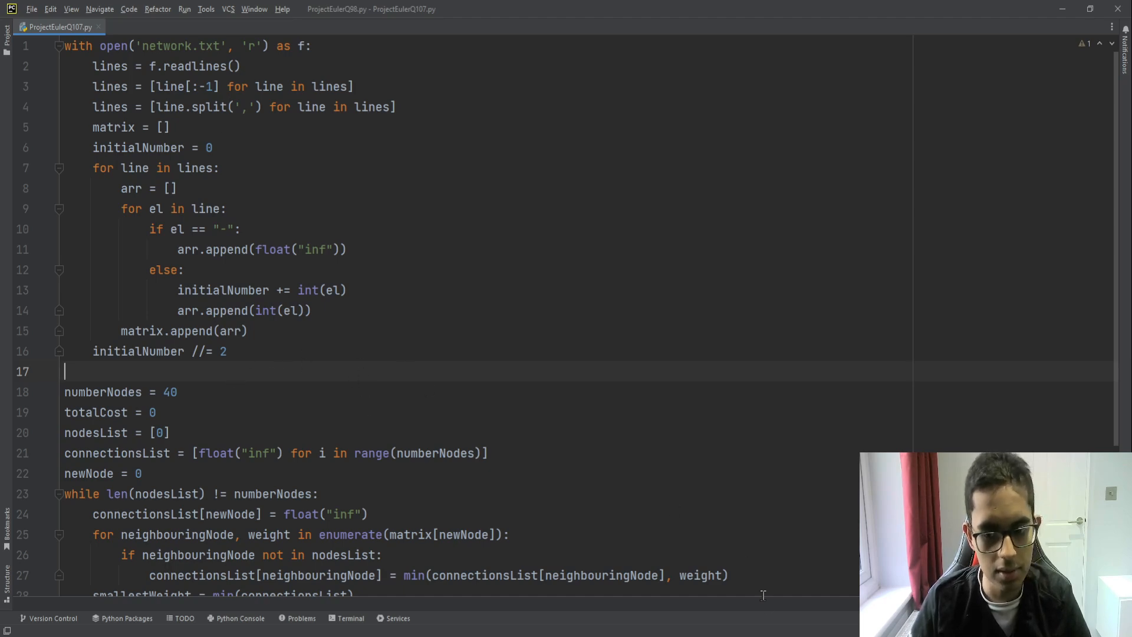
mouse_move(612, 488)
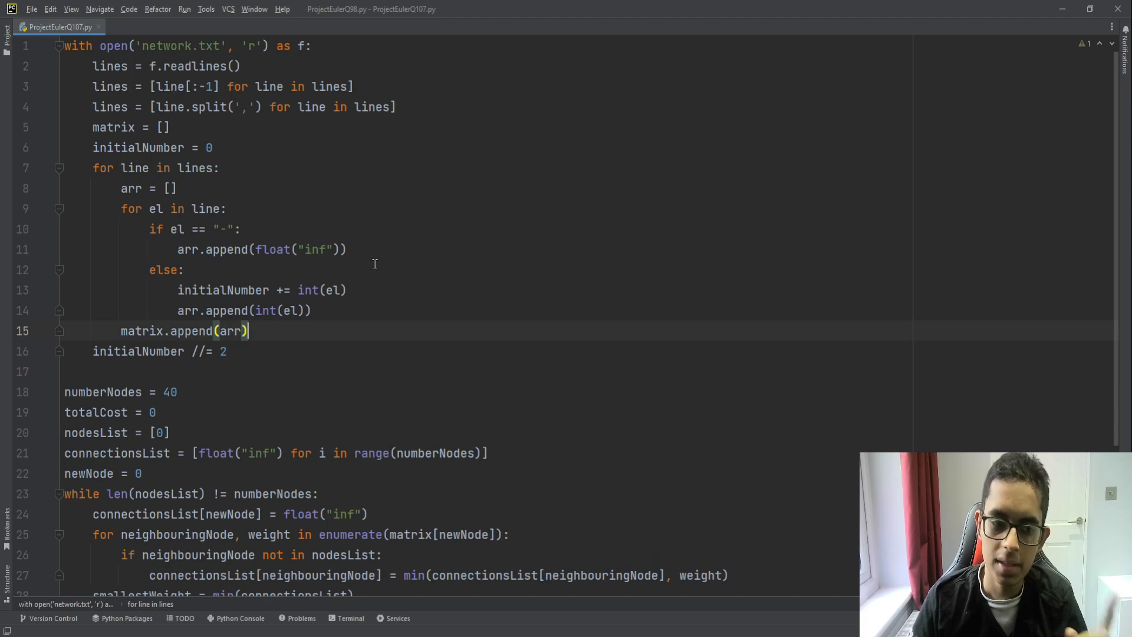
mouse_move(418, 377)
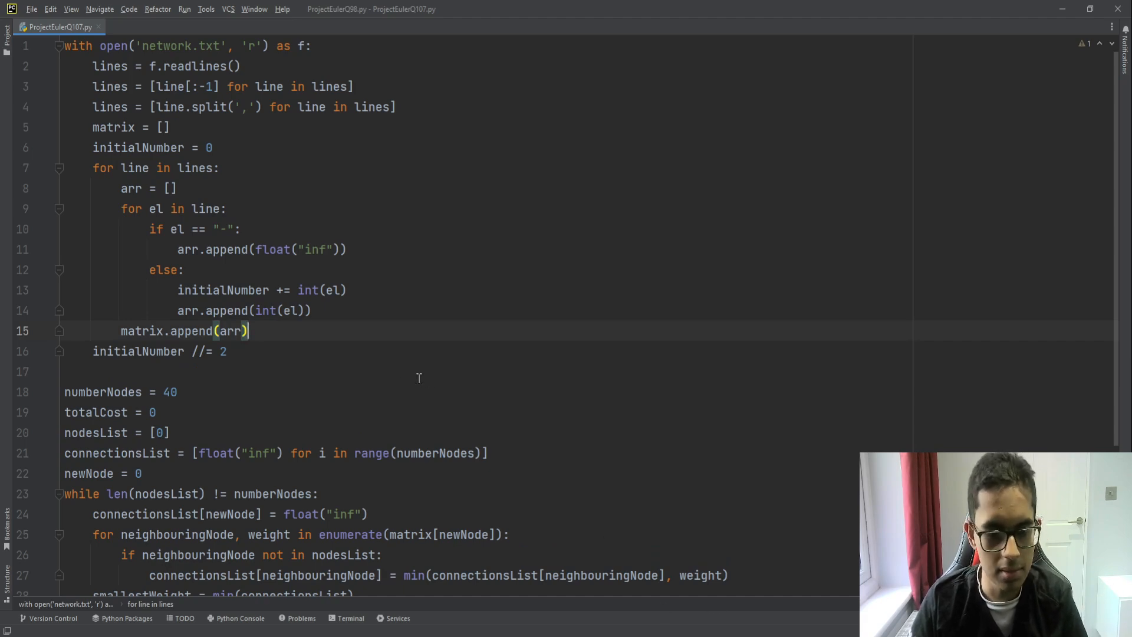
double_click(170, 391)
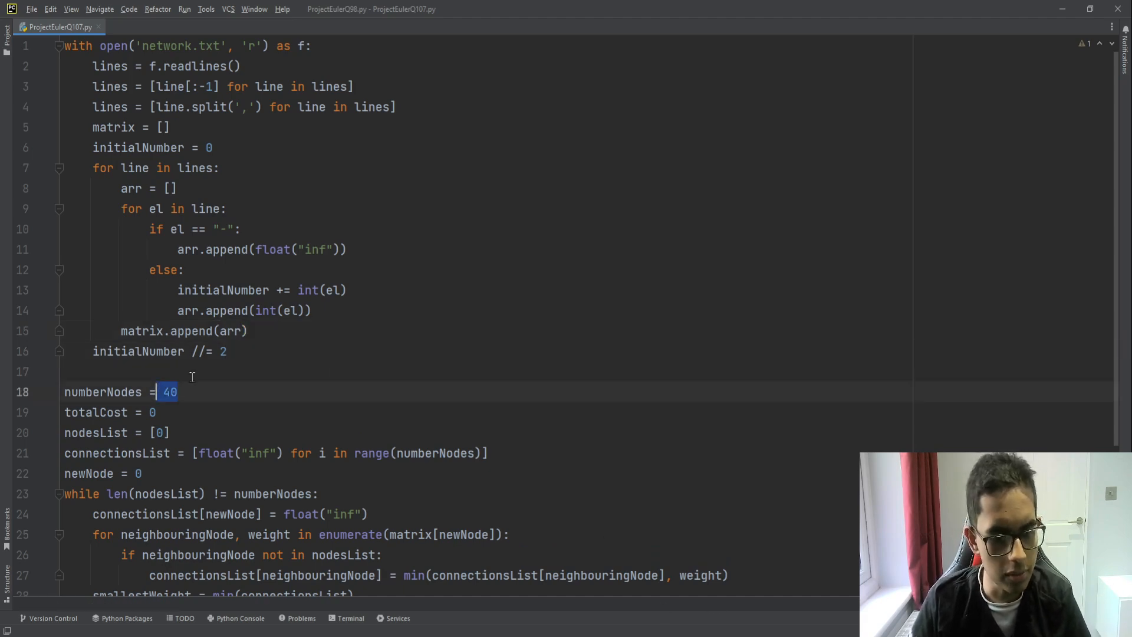
scroll("down", 3)
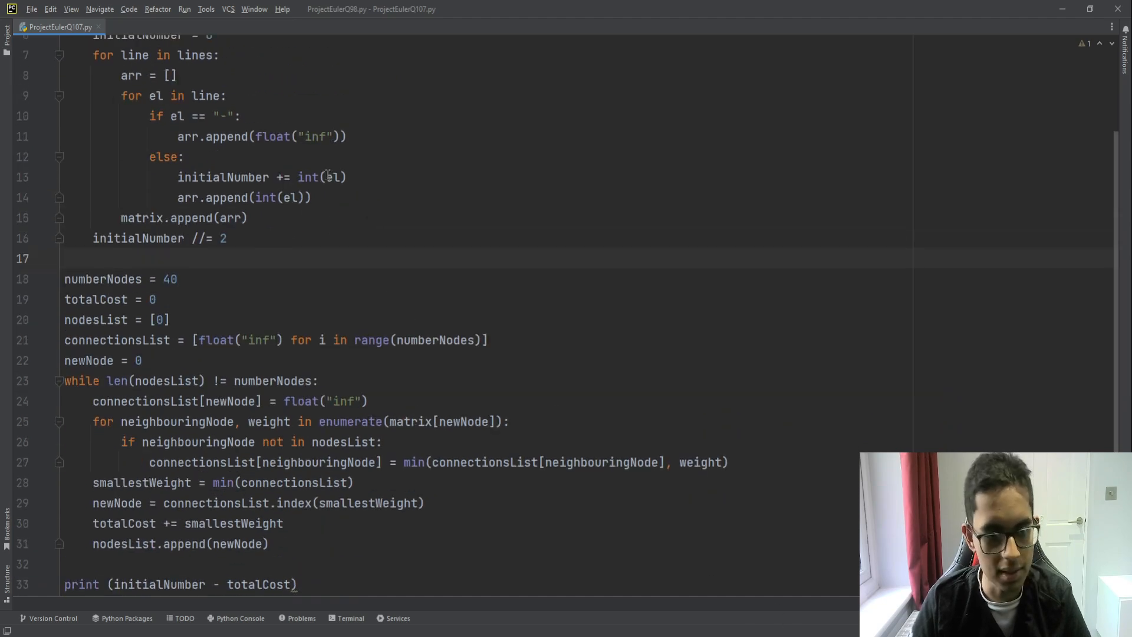
scroll("up", 3)
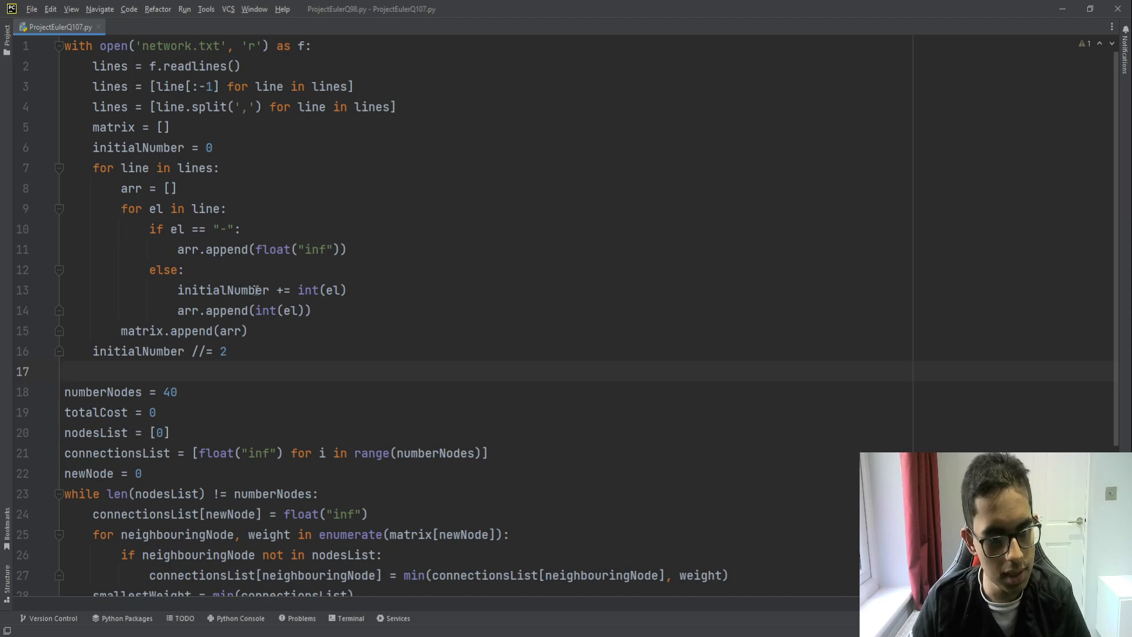
double_click(142, 331)
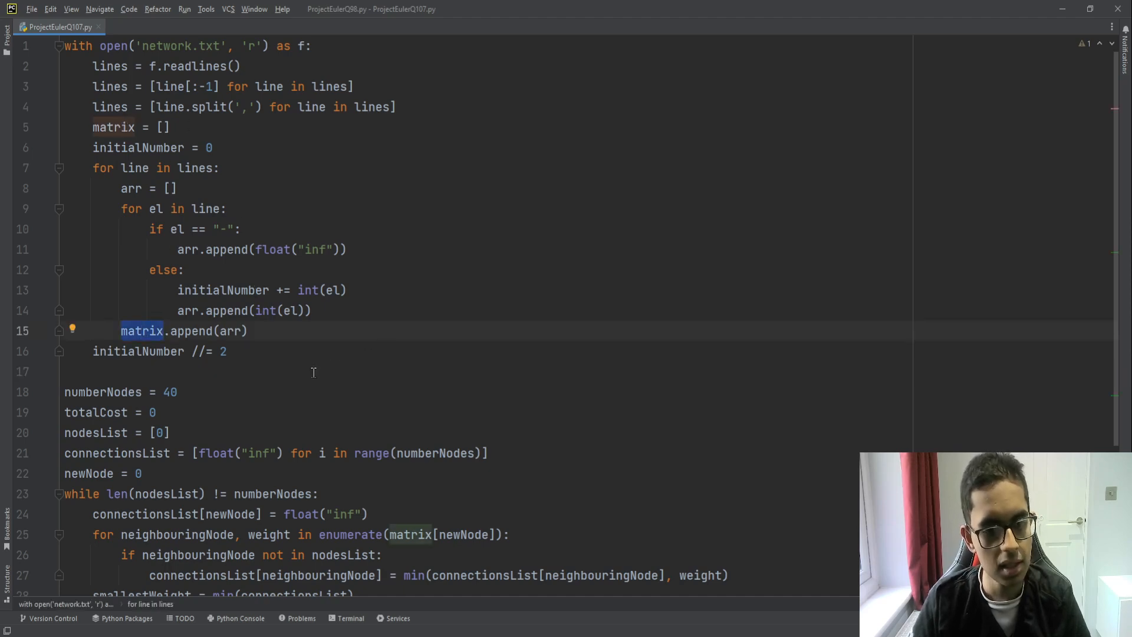
left_click(65, 371)
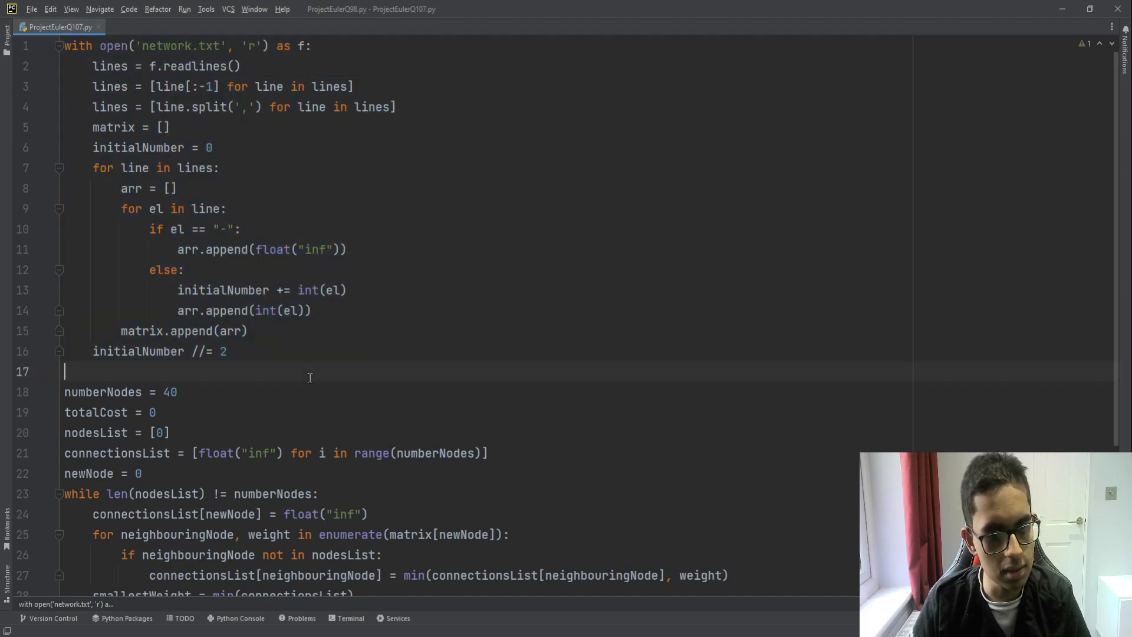
mouse_move(313, 336)
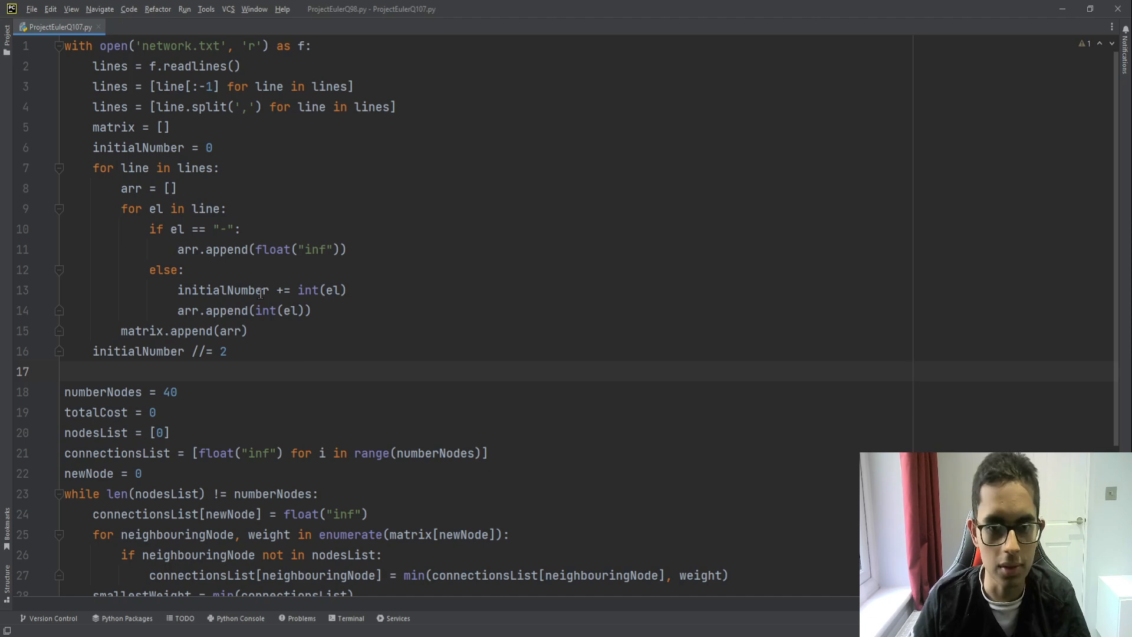
mouse_move(499, 270)
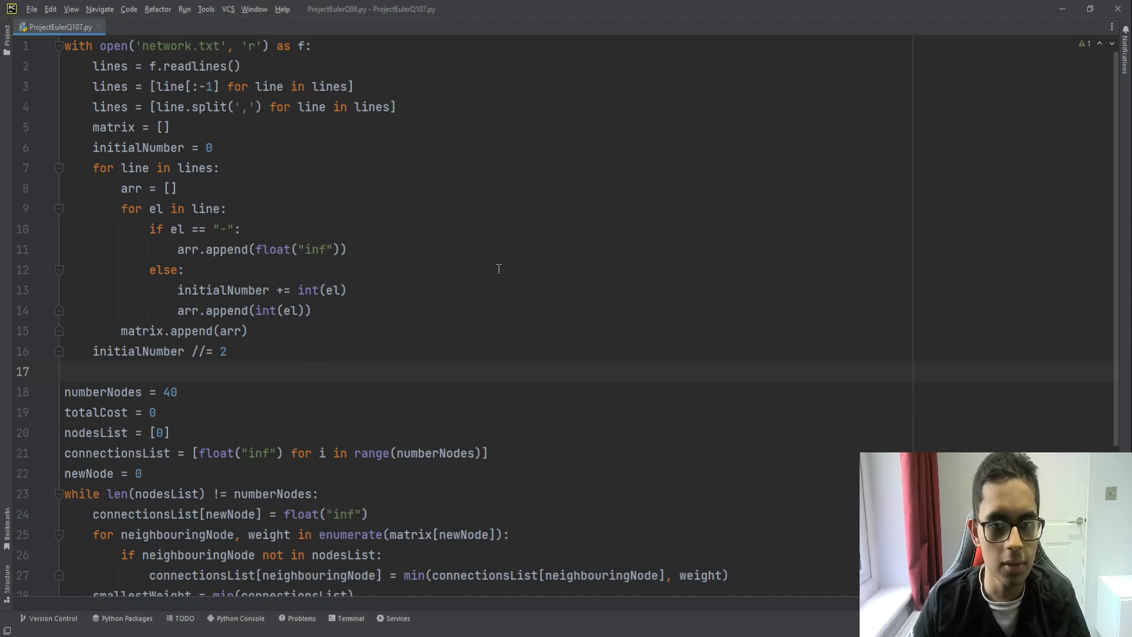
scroll("down", 3)
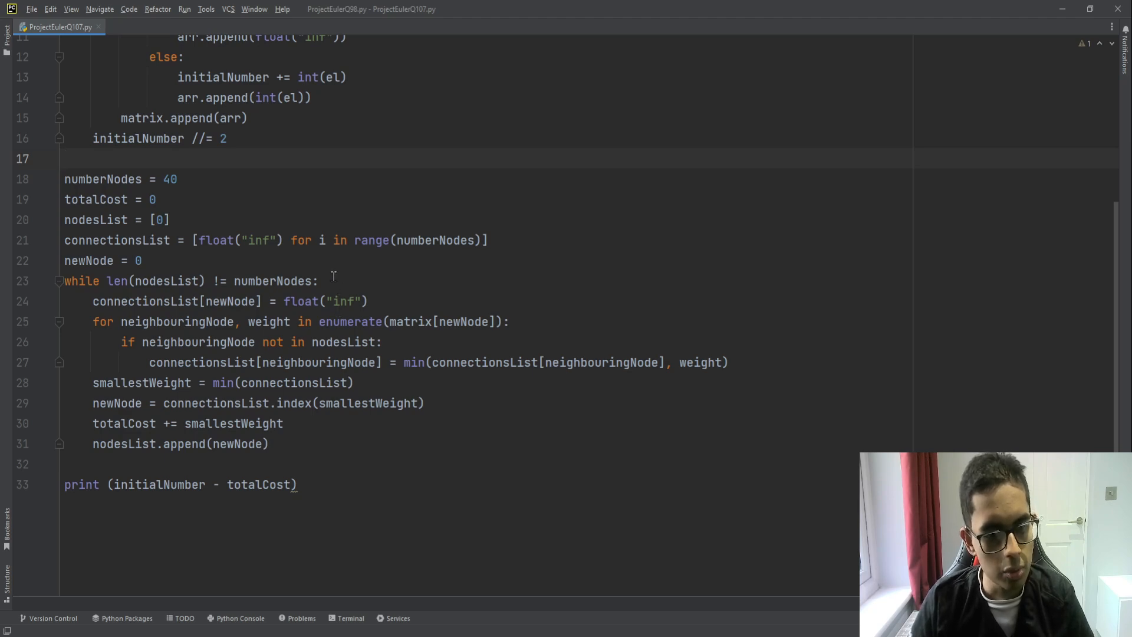
left_click(319, 281)
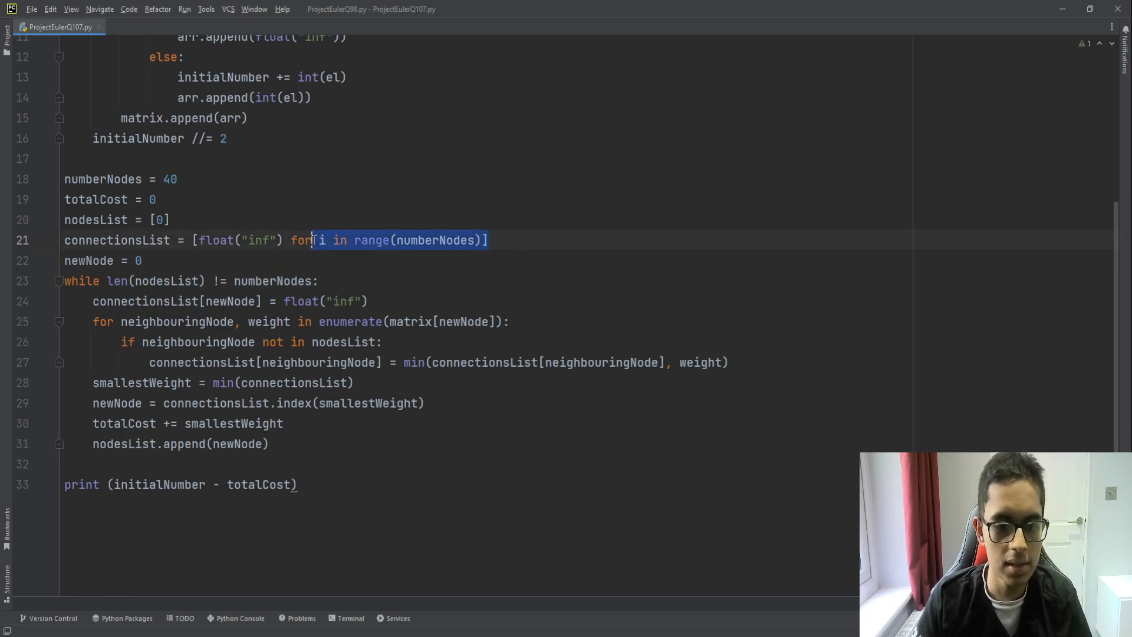
left_click(142, 261)
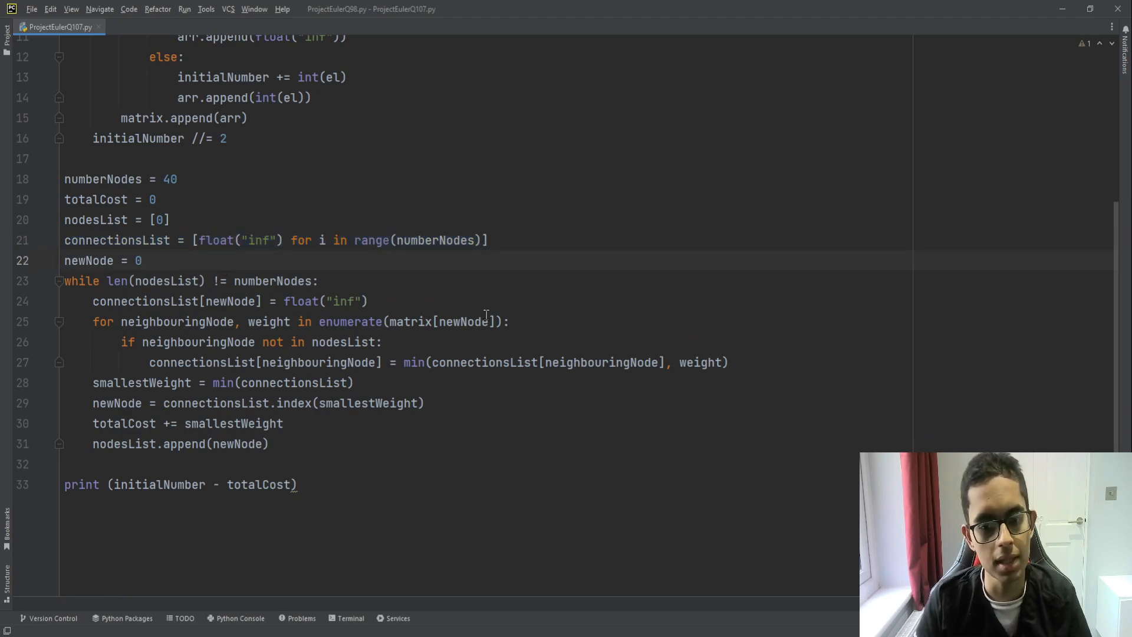
mouse_move(513, 287)
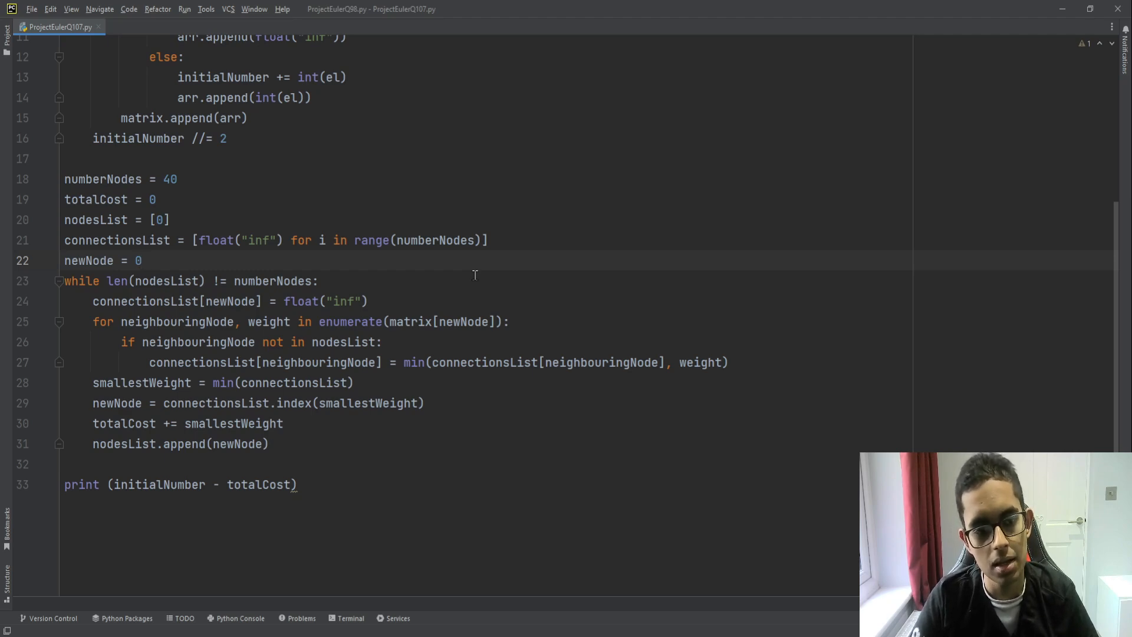
left_click(142, 260)
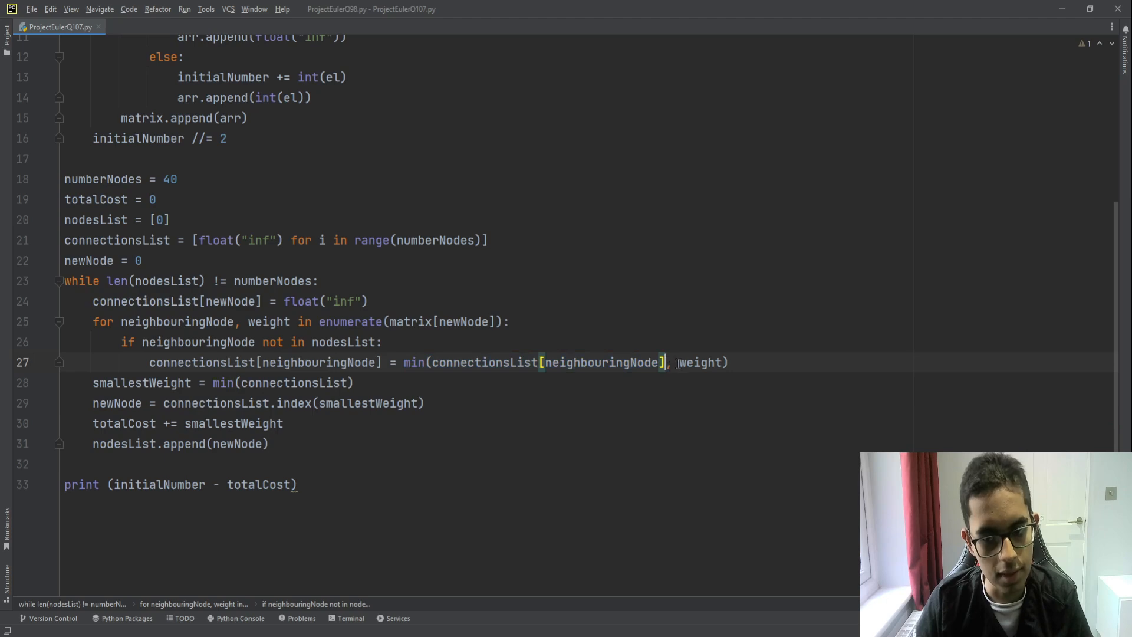
double_click(269, 322)
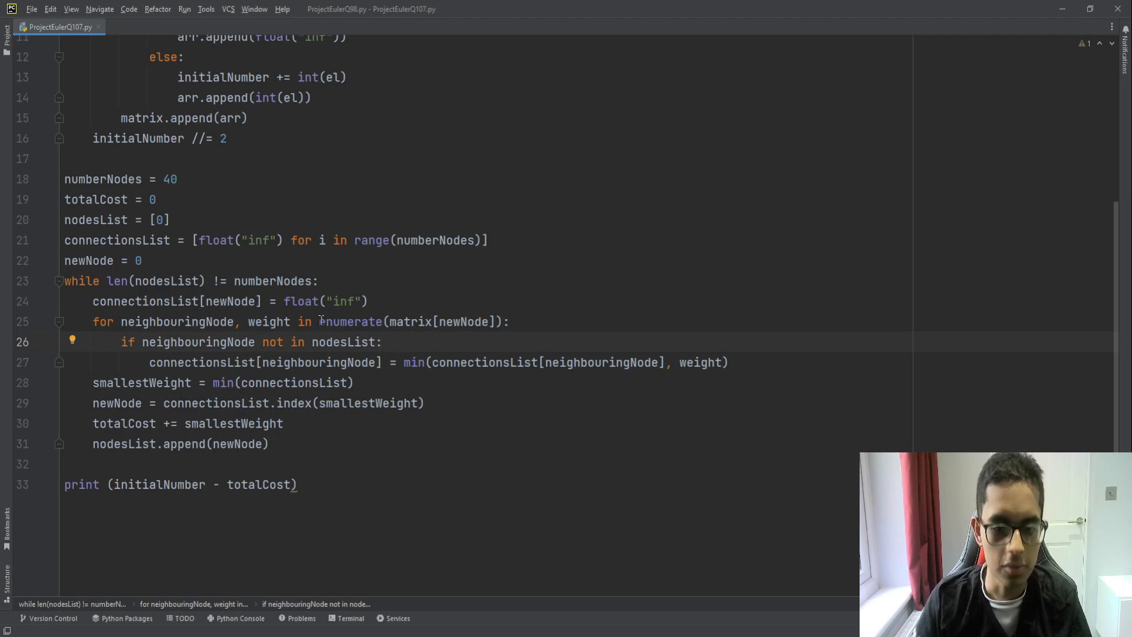
mouse_move(766, 359)
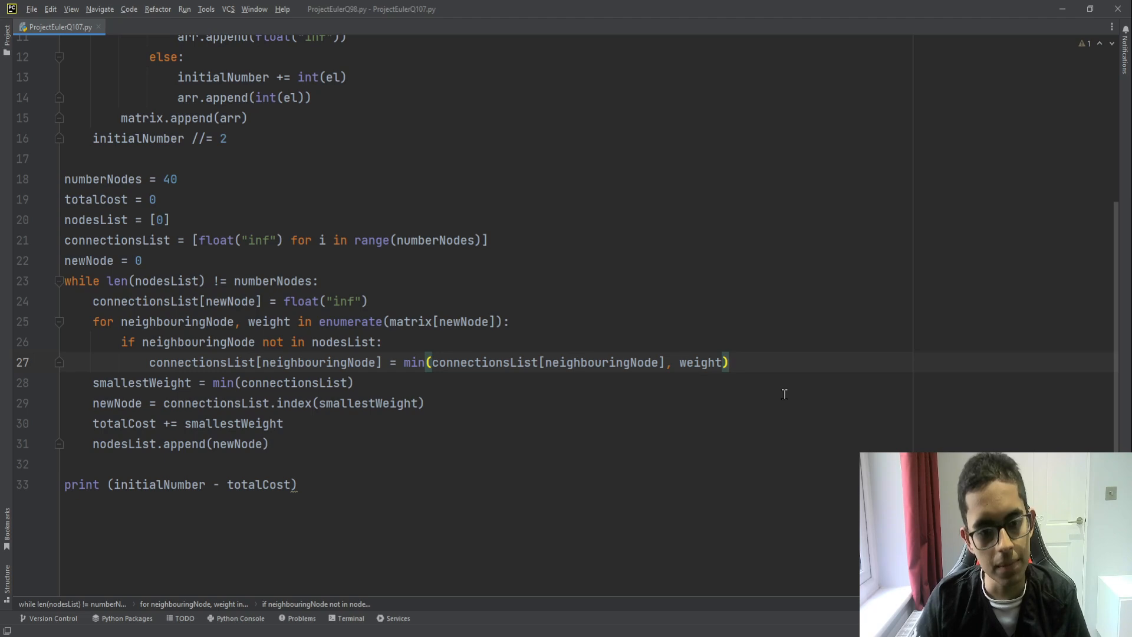
double_click(343, 342)
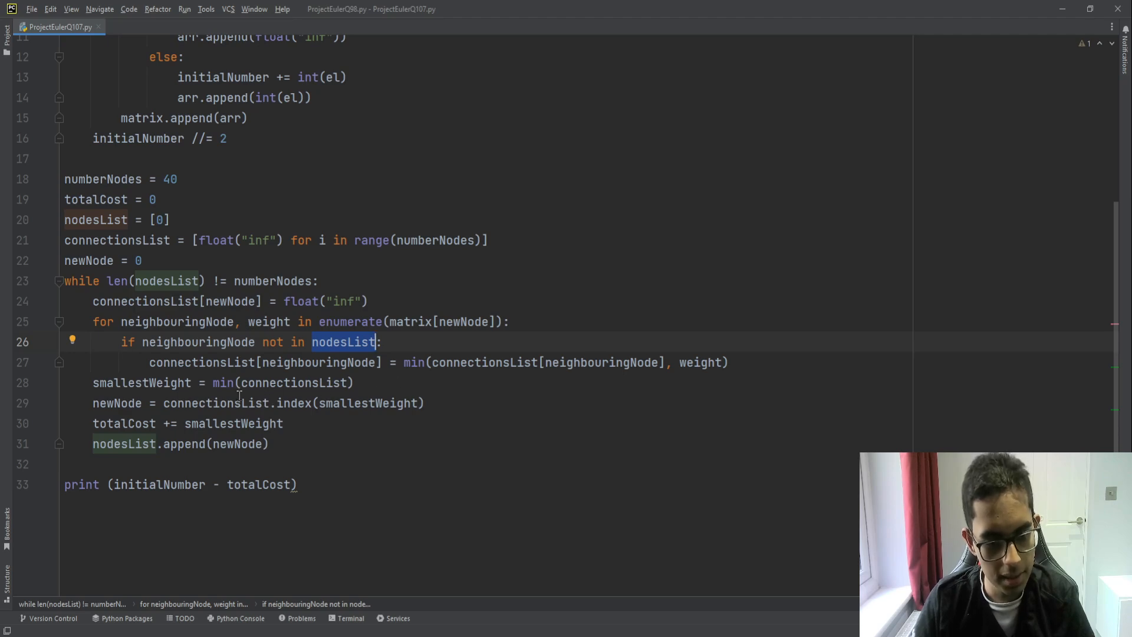
double_click(141, 383)
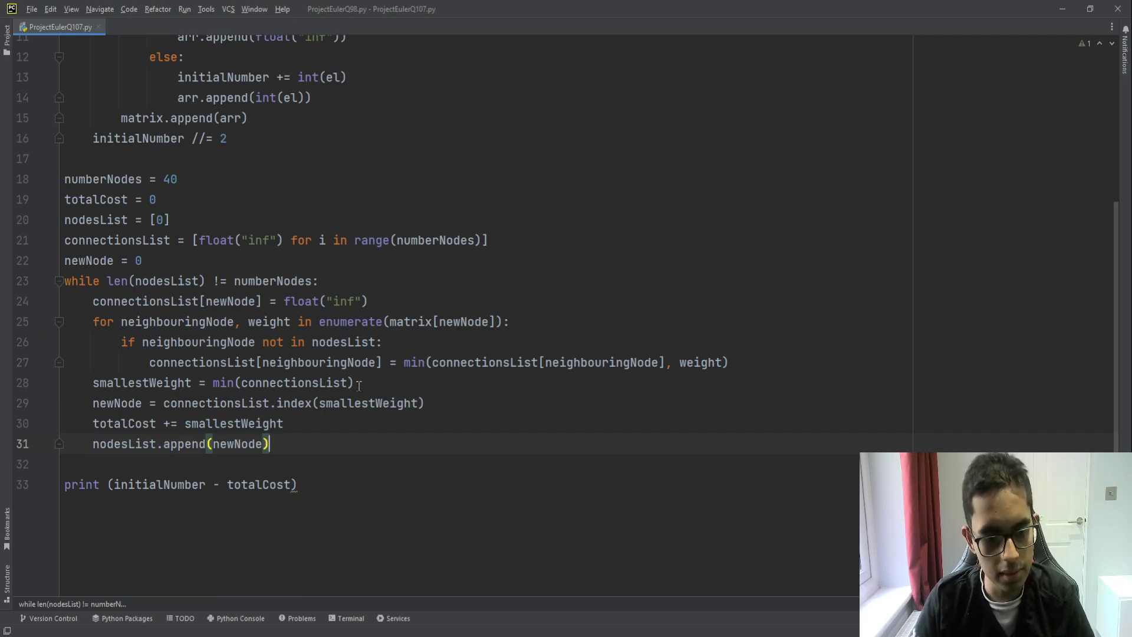
double_click(141, 382)
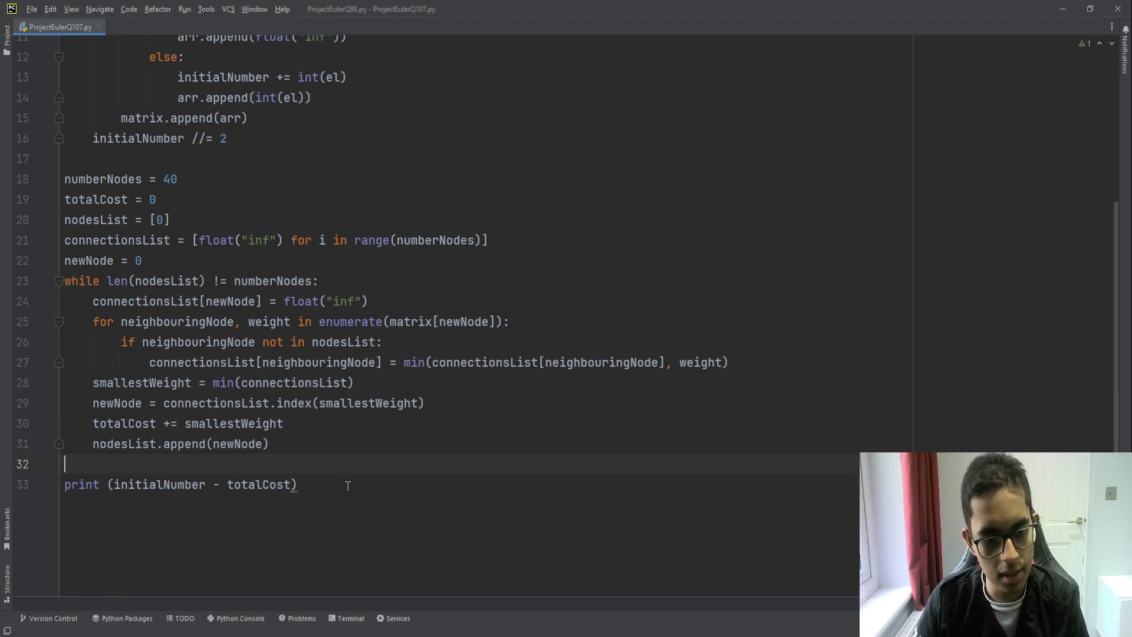
mouse_move(217, 485)
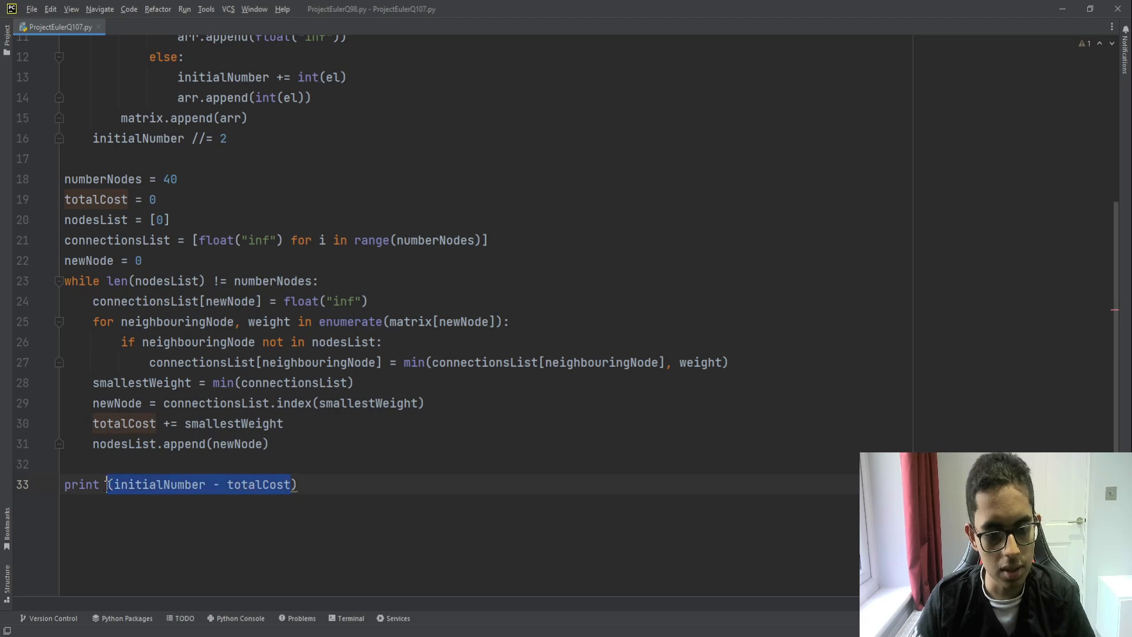
left_click(401, 464)
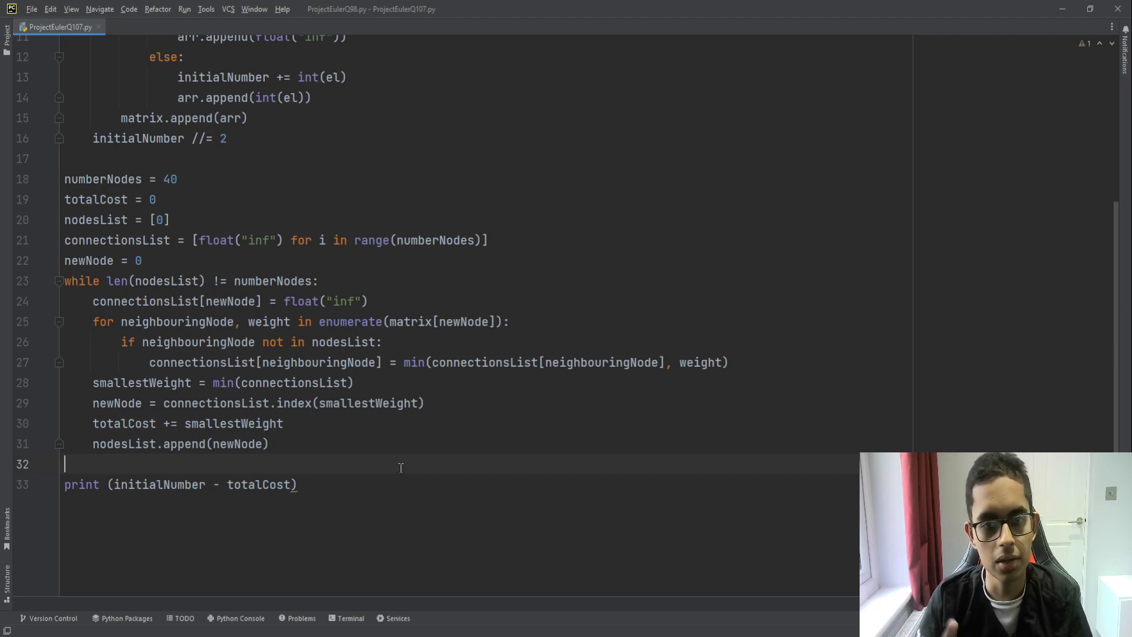
scroll("up", 3)
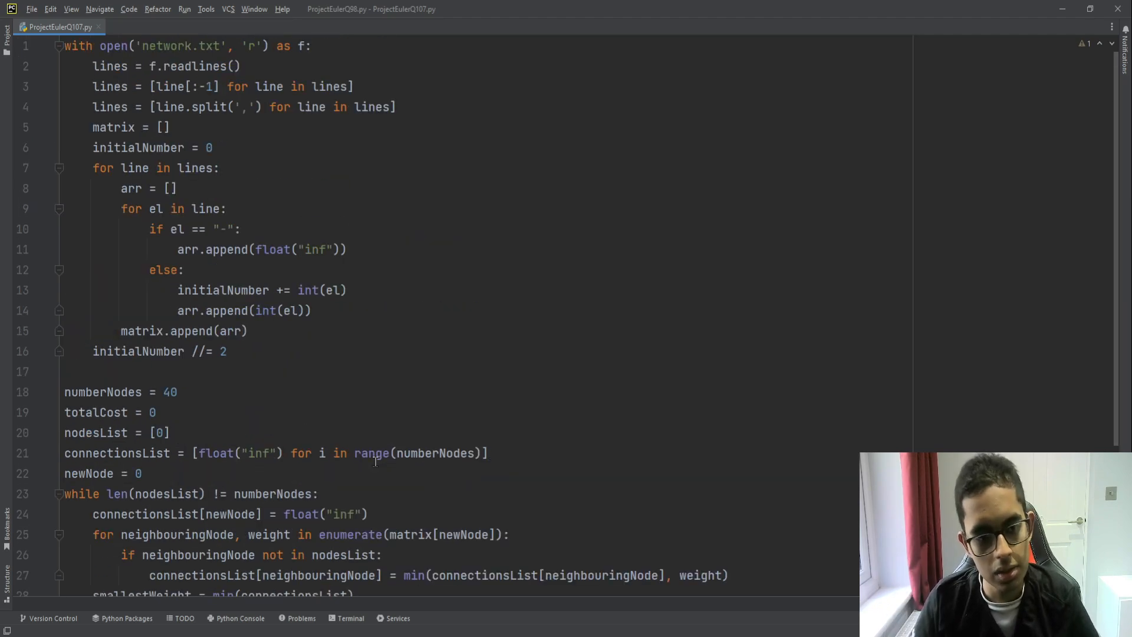
scroll("down", 3)
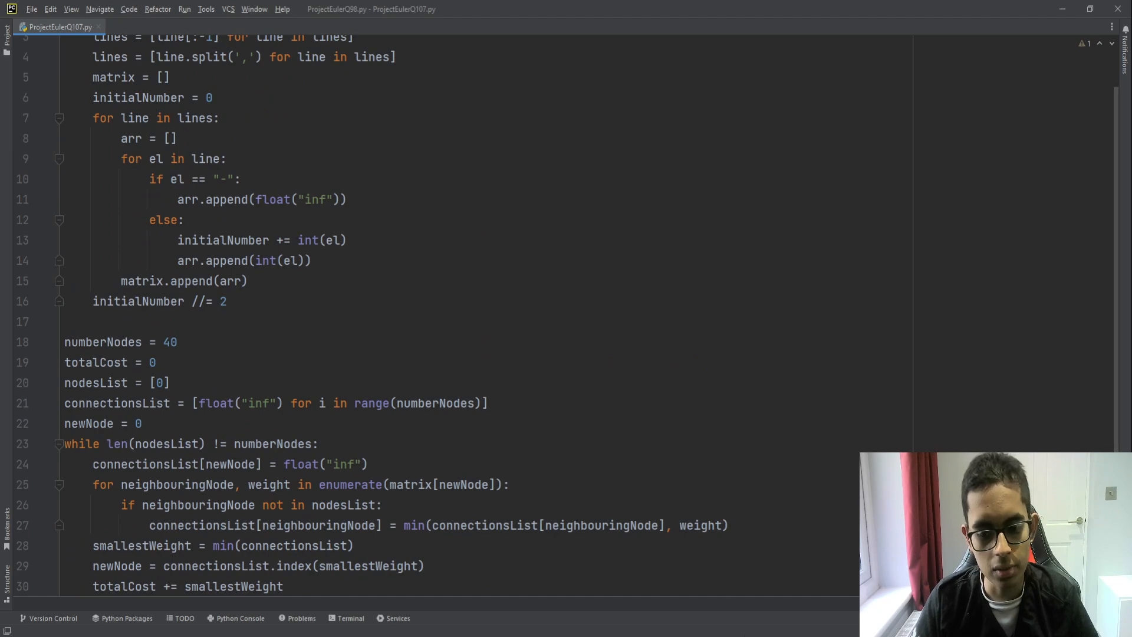